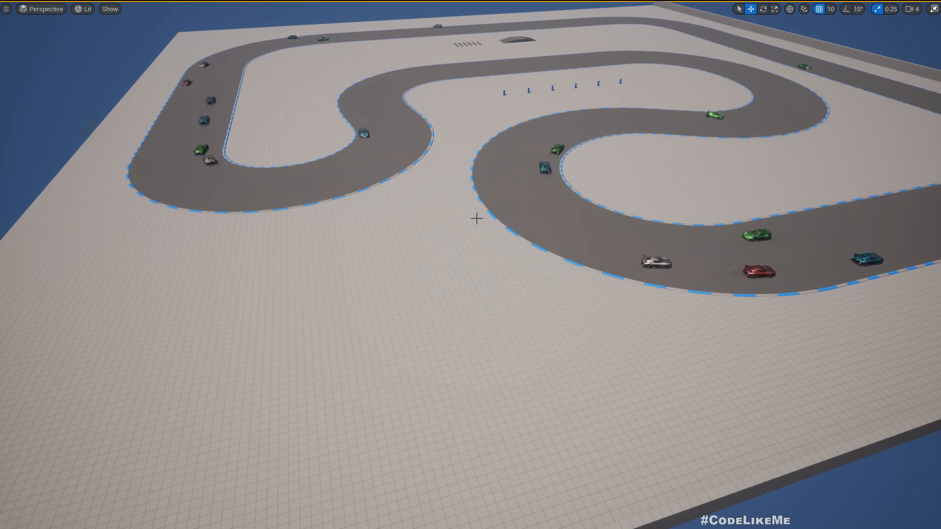
Look over the track, then open AI_Car's Get Target Point graph at the DriveOnRight node.
{"action": "left_click_drag", "start_coordinate": [471, 240], "coordinate": [470, 300]}
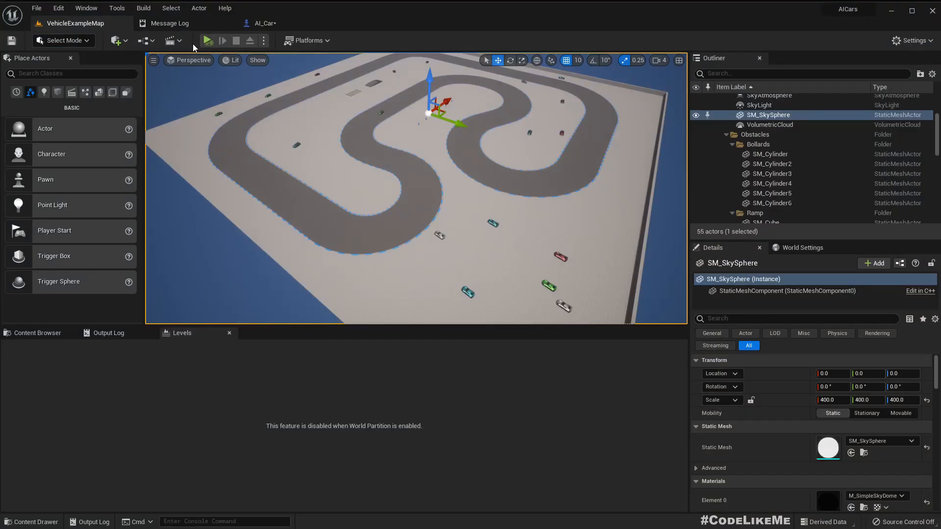
{"action": "left_click", "coordinate": [262, 23]}
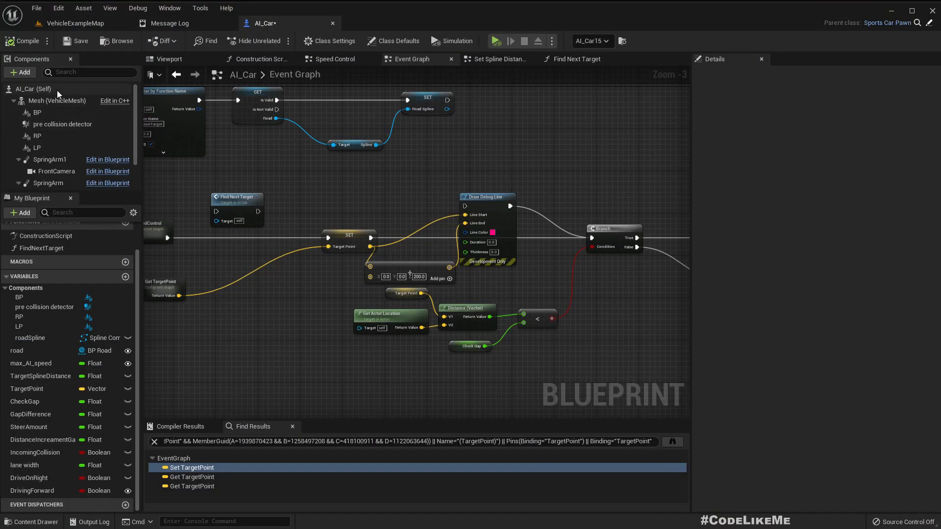
{"action": "left_click", "coordinate": [398, 41]}
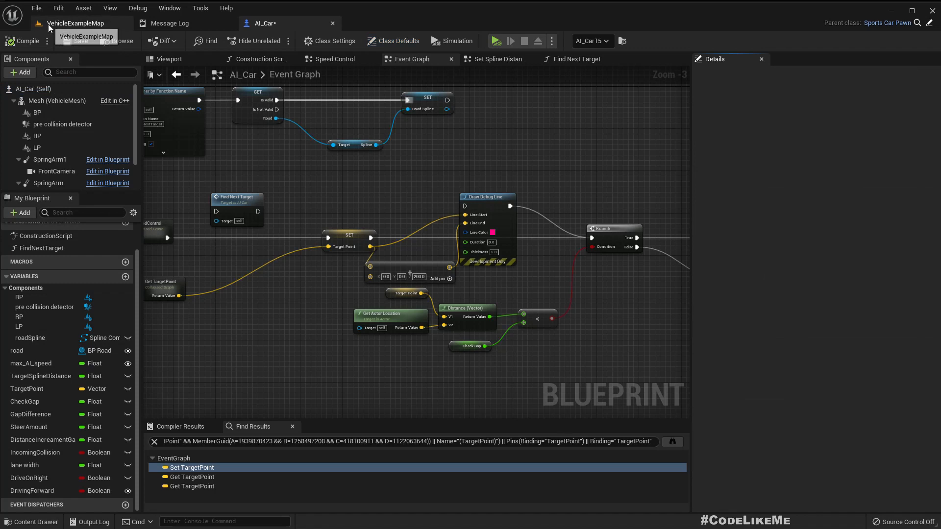
{"action": "left_click", "coordinate": [76, 23]}
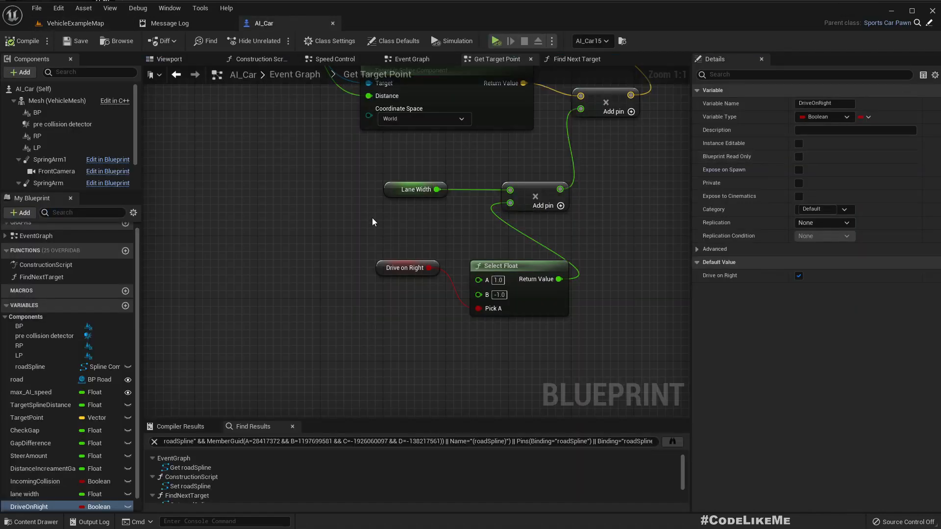
Inspect the Distance Increament Gap getter in Set Spline Distance, whose default is 500.
{"action": "scroll", "scroll_direction": "down", "scroll_amount": 3}
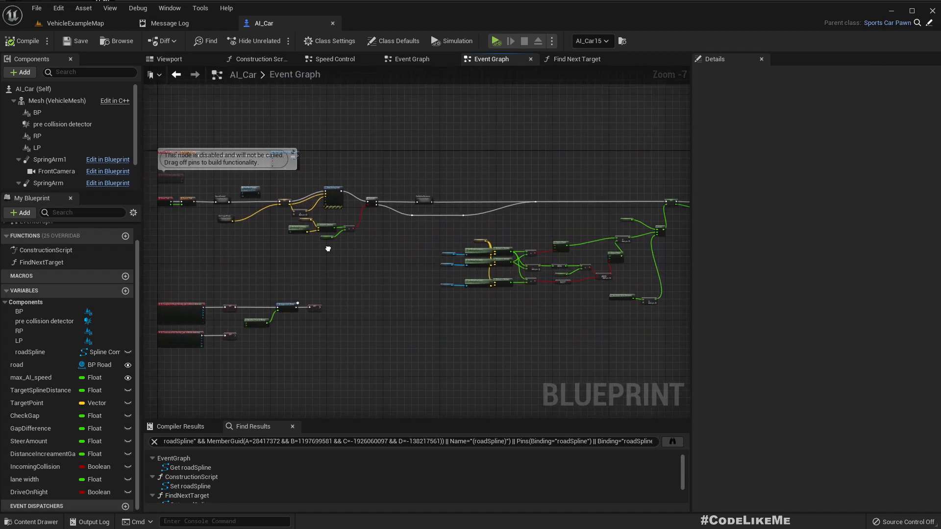
{"action": "scroll", "scroll_direction": "up", "scroll_amount": 3}
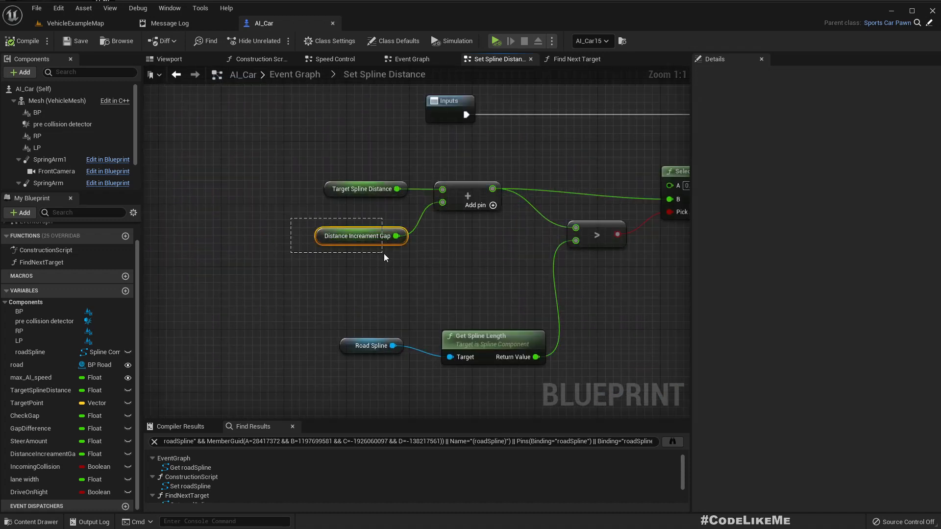
{"action": "left_click", "coordinate": [360, 235]}
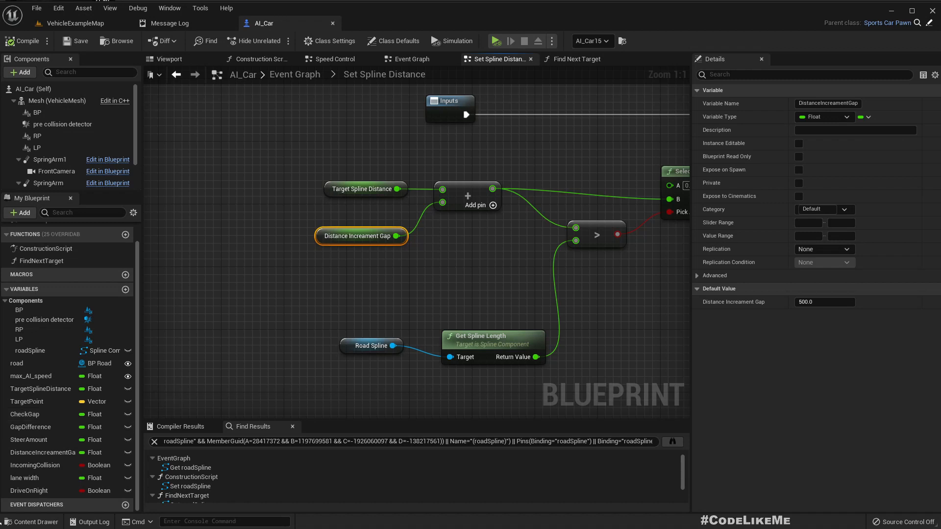
Add a Boolean variable named DrivingForward, compile, and set its default to true.
{"action": "left_click", "coordinate": [125, 277]}
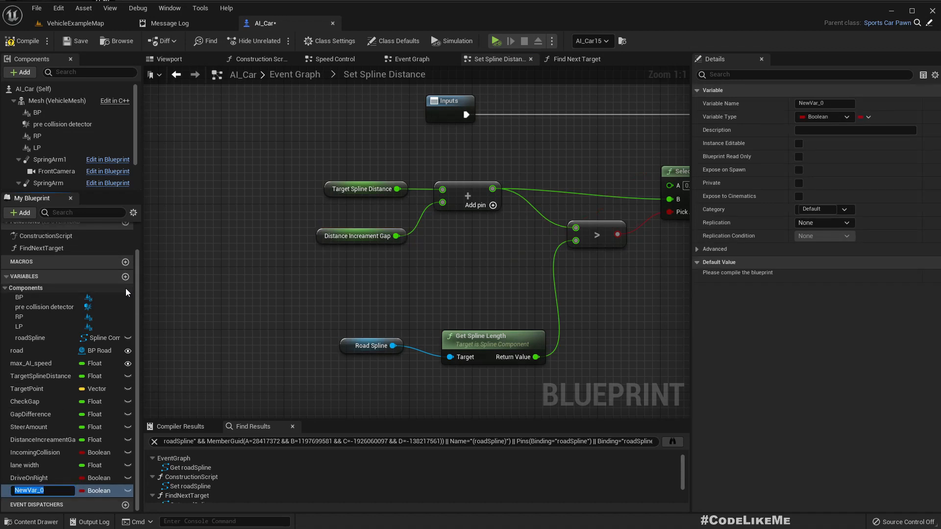
{"action": "type", "text": "DrivingForward"}
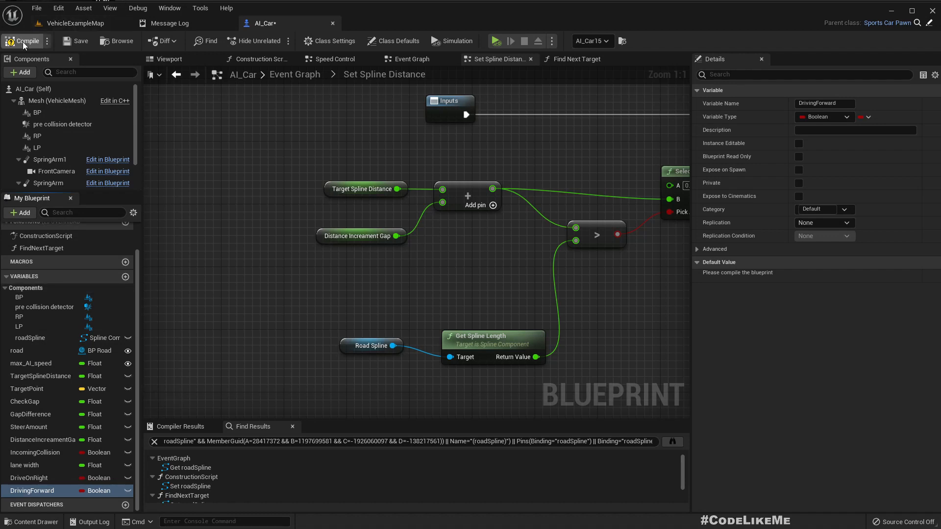
{"action": "left_click", "coordinate": [25, 40]}
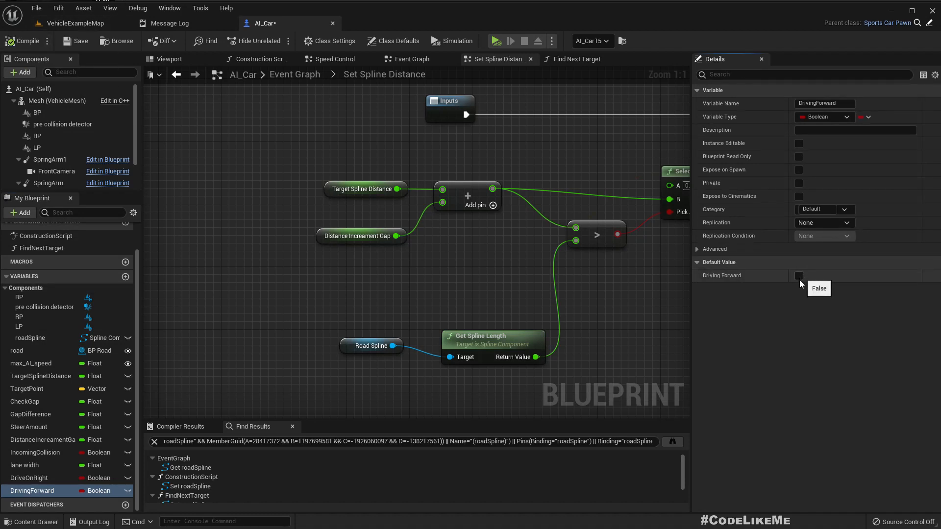
{"action": "left_click", "coordinate": [798, 275]}
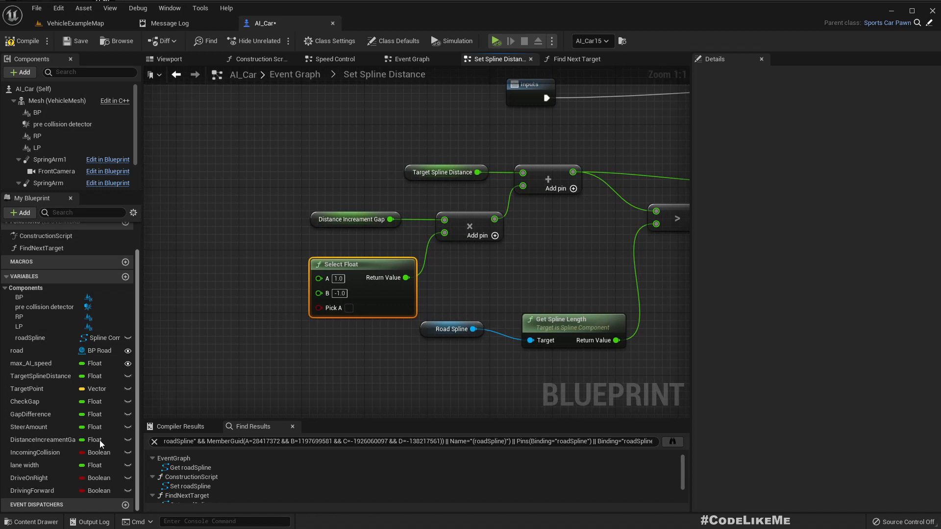
Feed a DrivingForward getter into the Select Float and make it Instance Editable.
{"action": "left_click", "coordinate": [32, 491]}
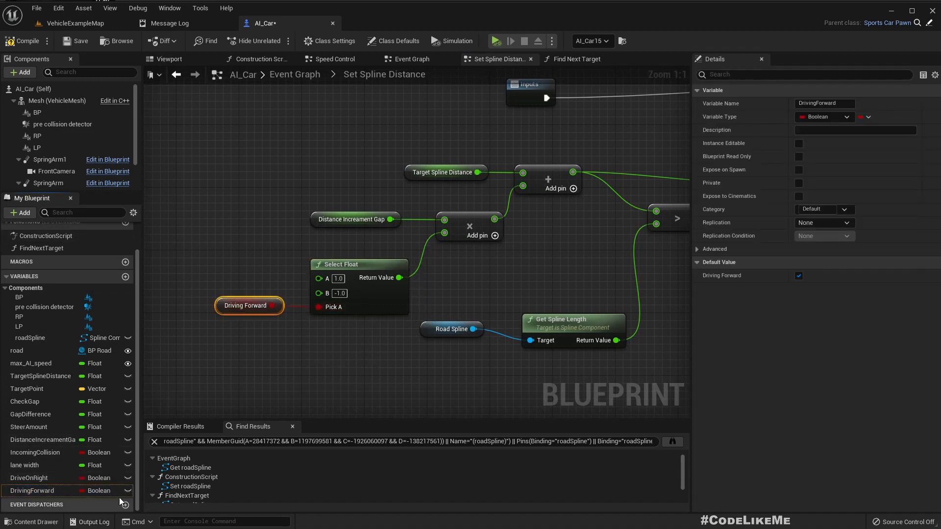
{"action": "left_click", "coordinate": [799, 143]}
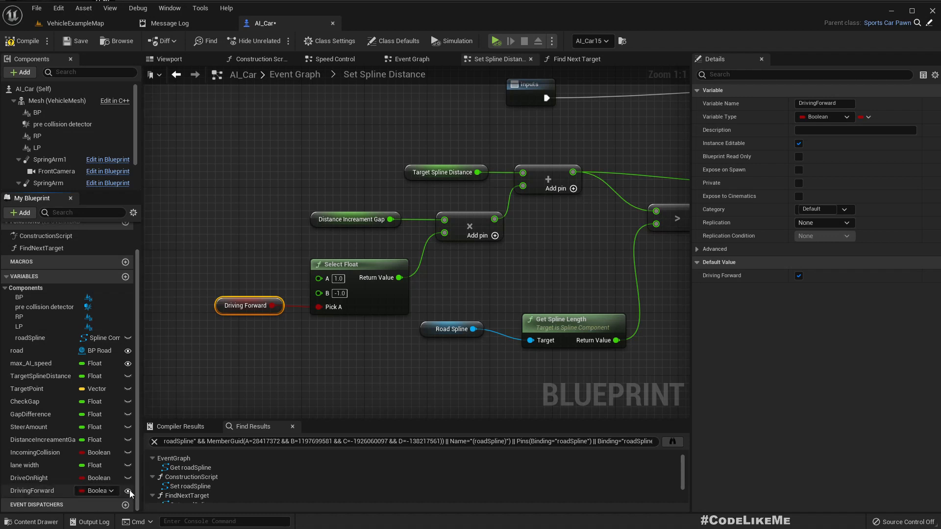
{"action": "mouse_move", "coordinate": [127, 491]}
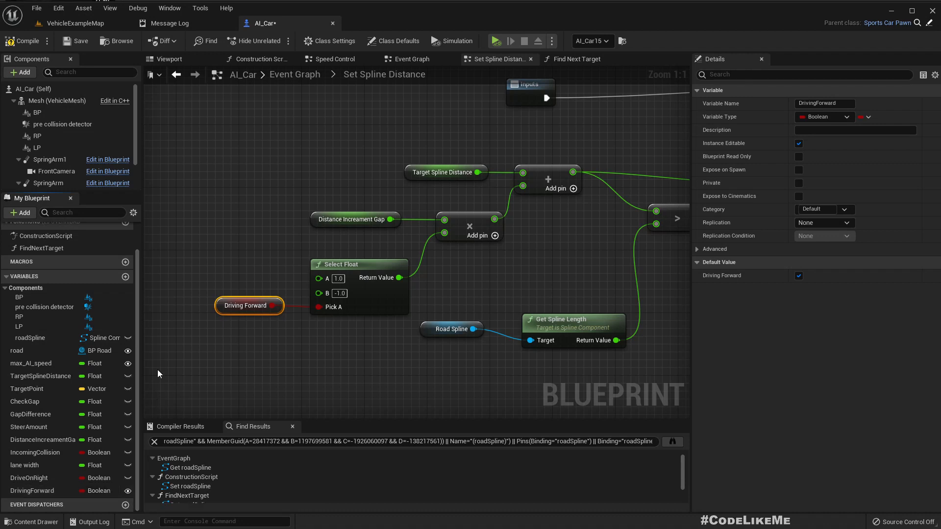
{"action": "mouse_move", "coordinate": [188, 122]}
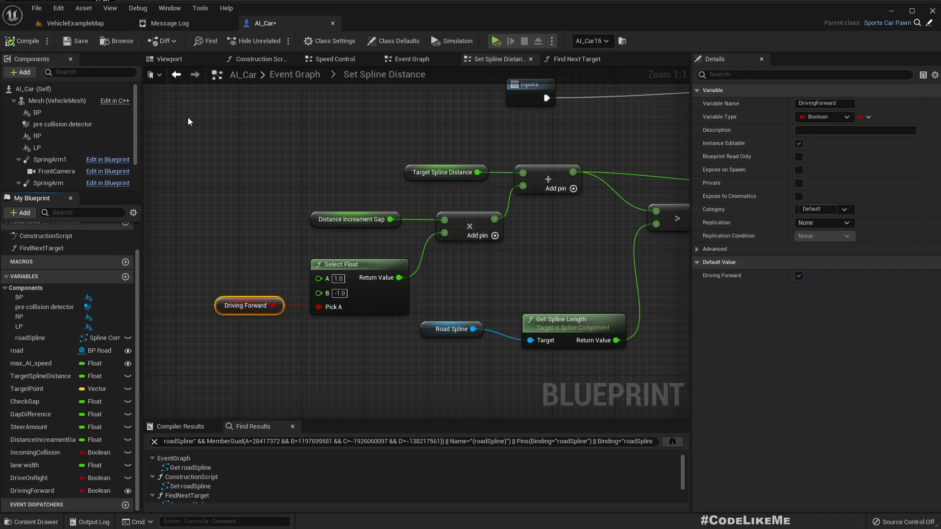
{"action": "mouse_move", "coordinate": [408, 57]}
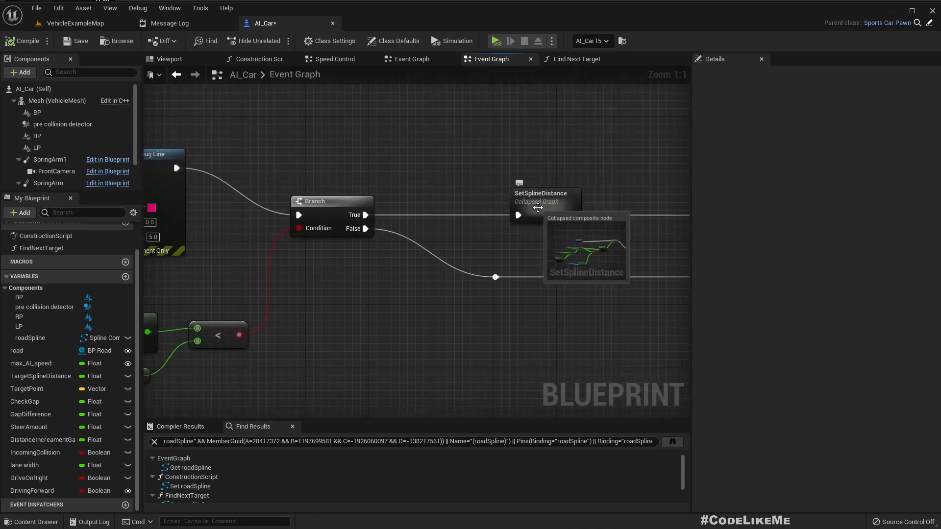
In the Set Spline Distance graph, add a check for a stepped distance below 0.0.
{"action": "double_click", "coordinate": [545, 197]}
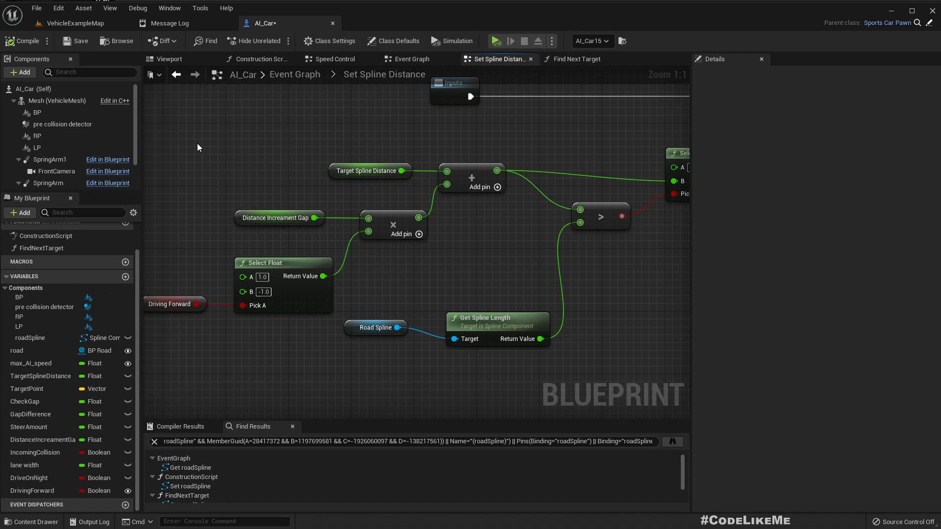
{"action": "scroll", "scroll_direction": "down", "scroll_amount": 3}
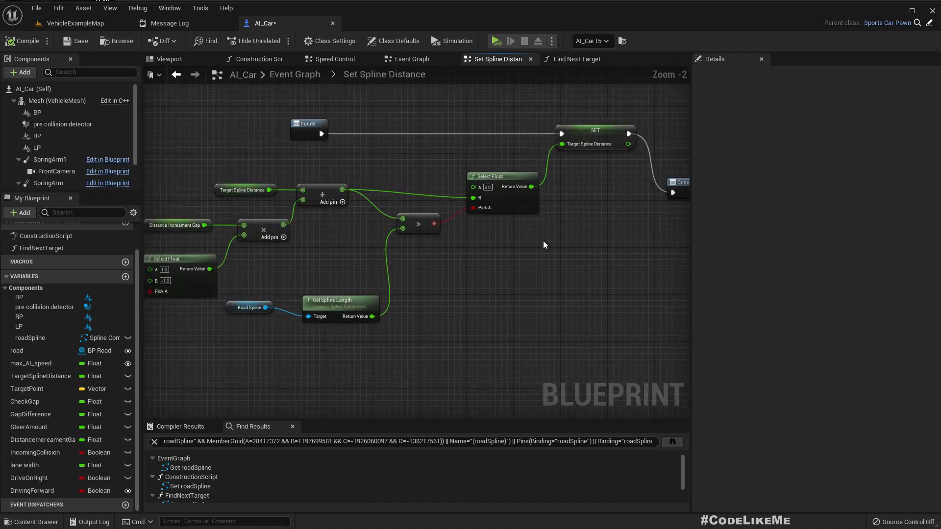
{"action": "mouse_move", "coordinate": [526, 234]}
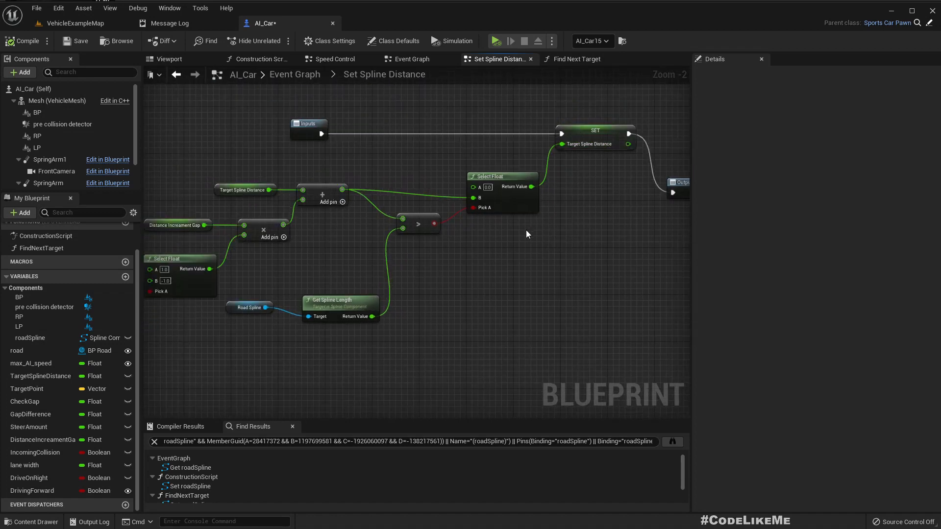
{"action": "mouse_move", "coordinate": [470, 239]}
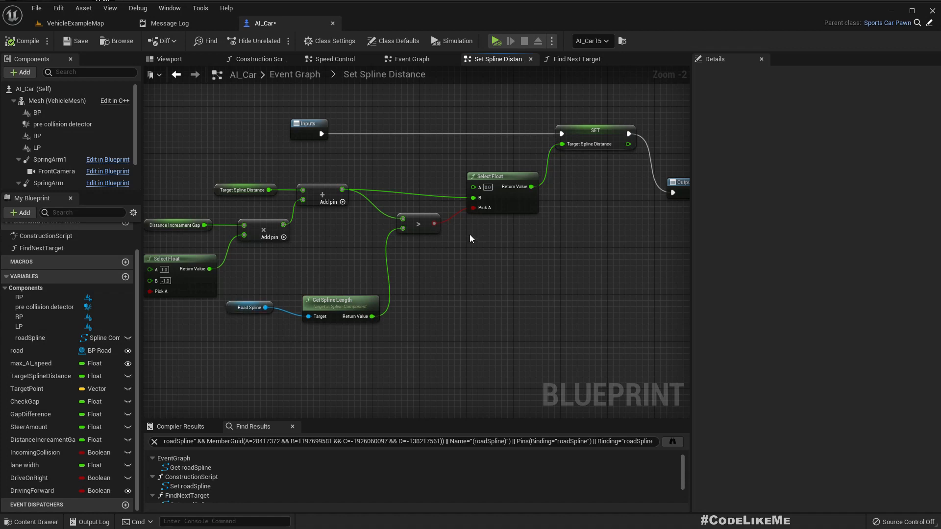
{"action": "mouse_move", "coordinate": [485, 187]}
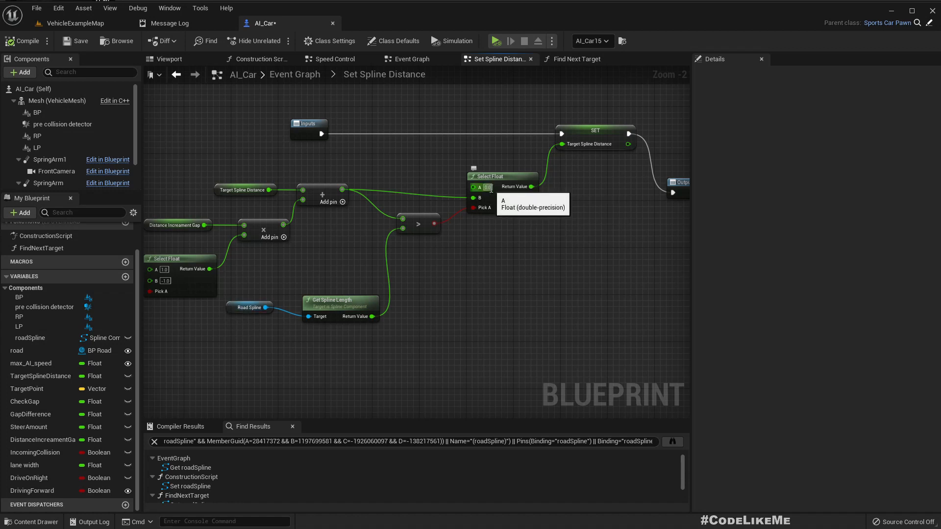
{"action": "mouse_move", "coordinate": [498, 172]}
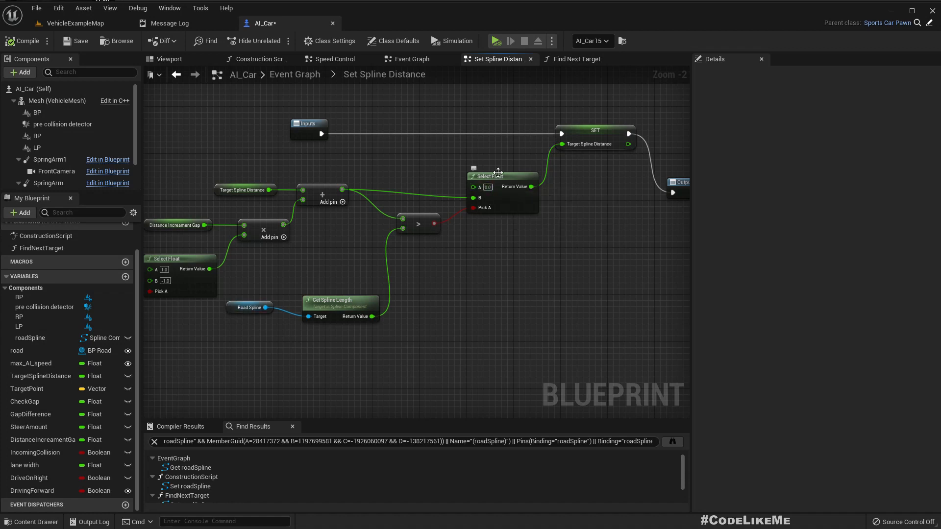
{"action": "mouse_move", "coordinate": [244, 190]}
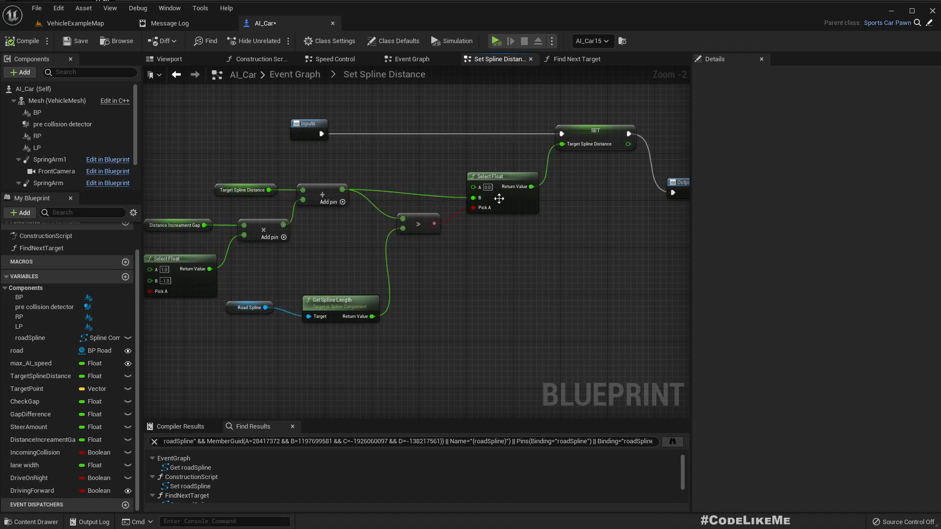
{"action": "mouse_move", "coordinate": [570, 233]}
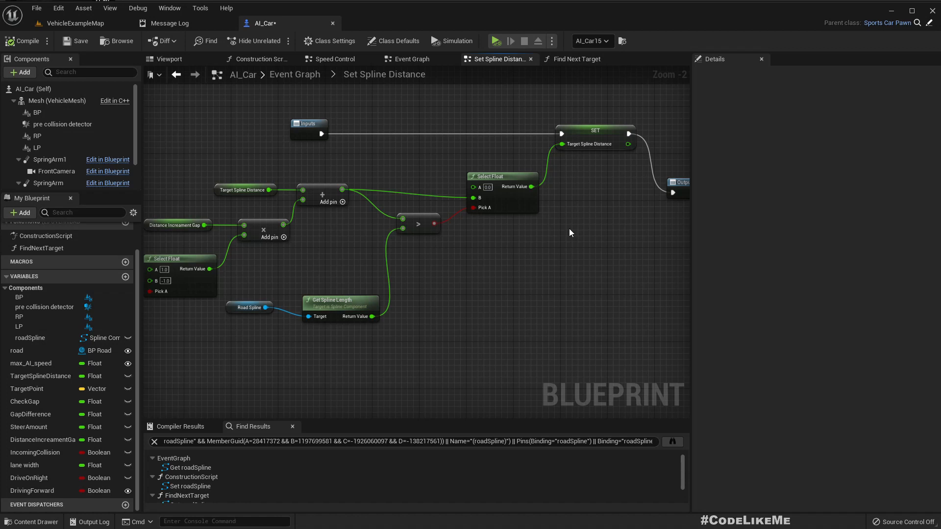
{"action": "mouse_move", "coordinate": [604, 144]}
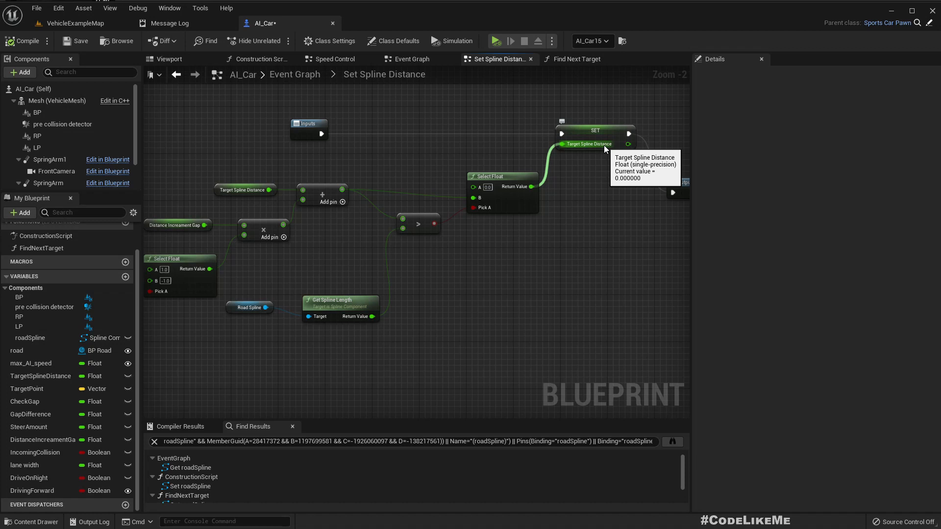
{"action": "scroll", "scroll_direction": "up", "scroll_amount": 3}
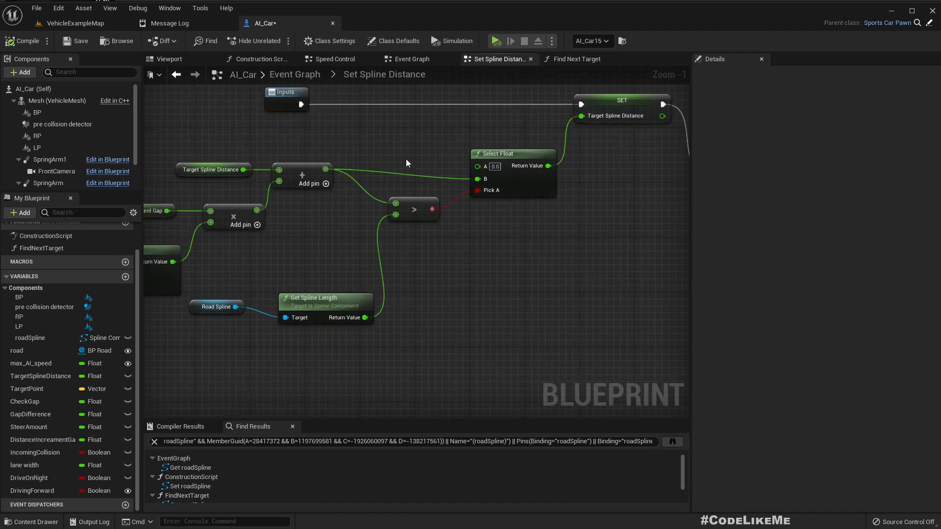
{"action": "mouse_move", "coordinate": [519, 218]}
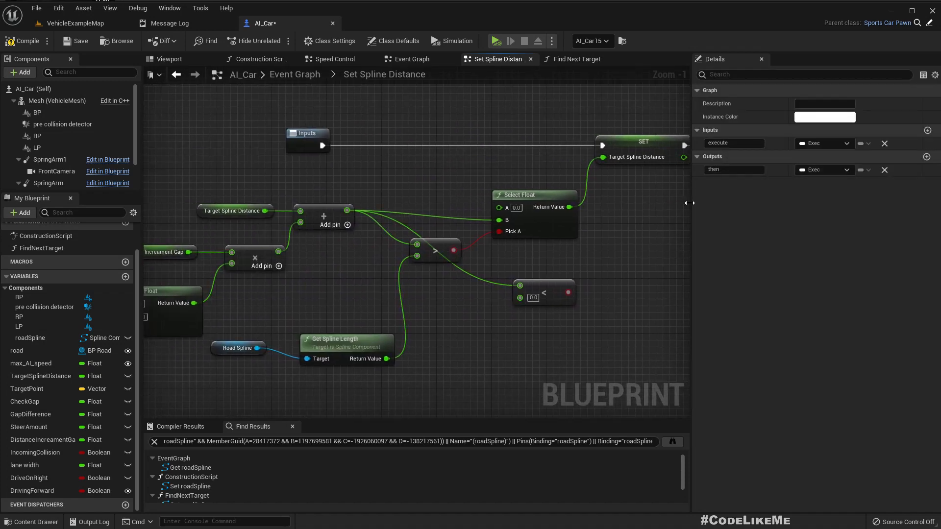
Add a Branch node to the Set Spline Distance execution flow.
{"action": "left_click", "coordinate": [238, 348]}
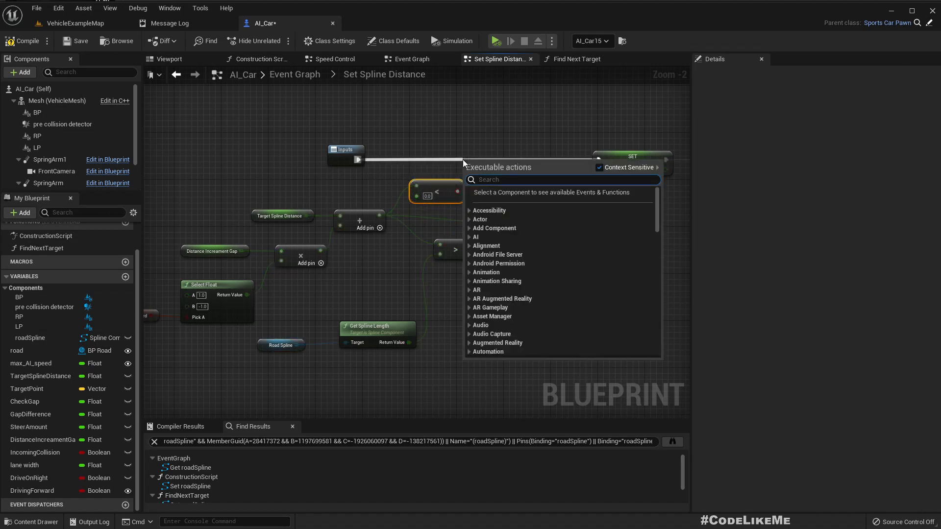
{"action": "type", "text": "bran"}
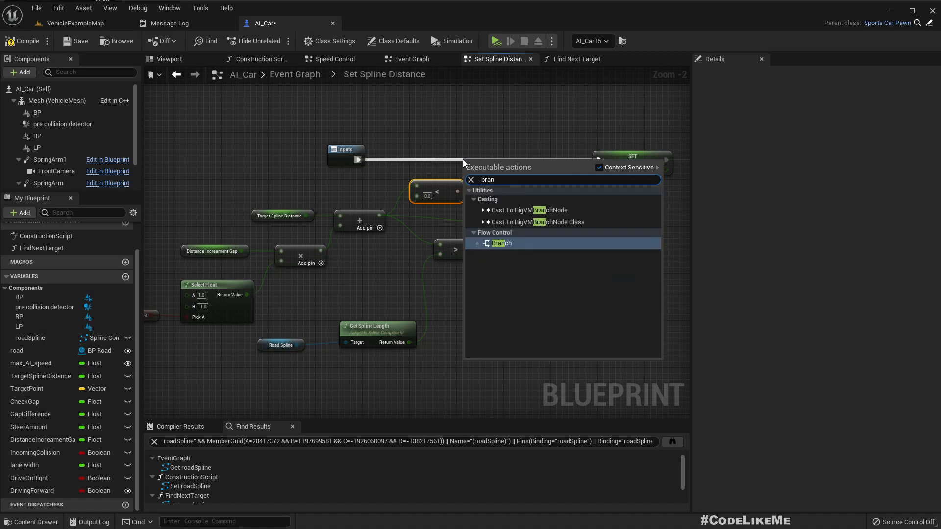
{"action": "left_click", "coordinate": [500, 243]}
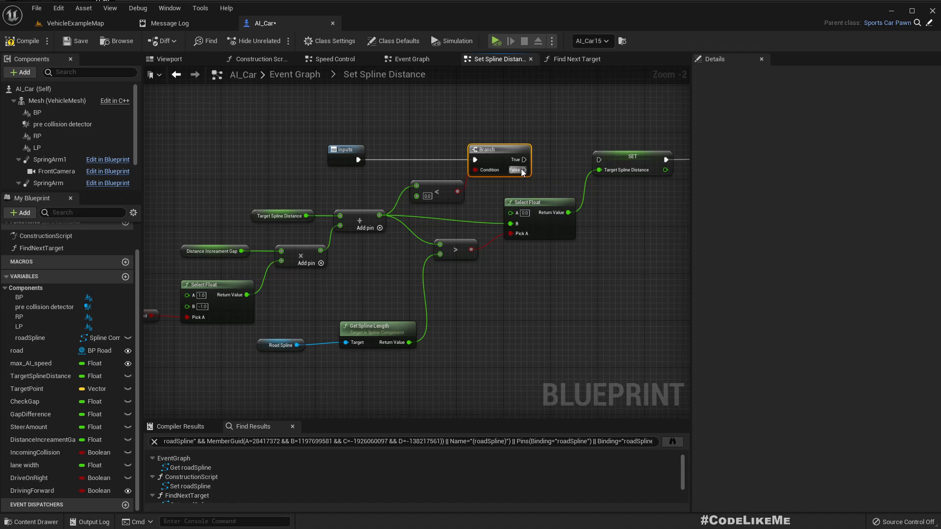
Add a Target Spline Distance setter fed by spline length, linking both setters to Outputs.
{"action": "scroll", "scroll_direction": "down", "scroll_amount": 3}
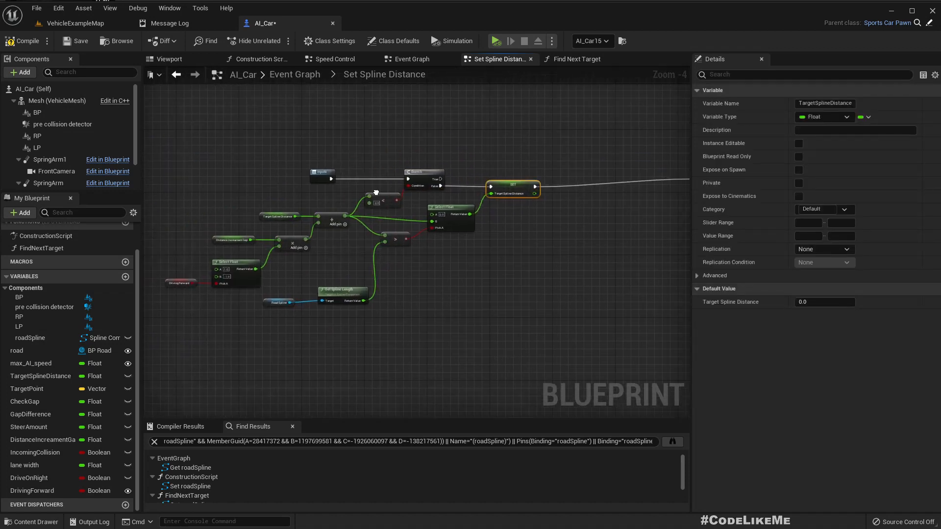
{"action": "scroll", "scroll_direction": "up", "scroll_amount": 3}
{"action": "type", "text": "s"}
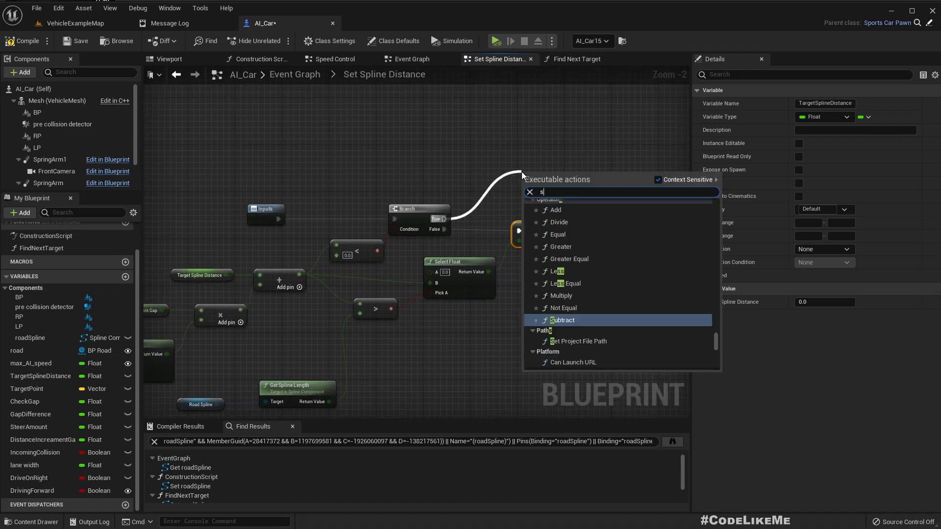
{"action": "type", "text": "et target spl"}
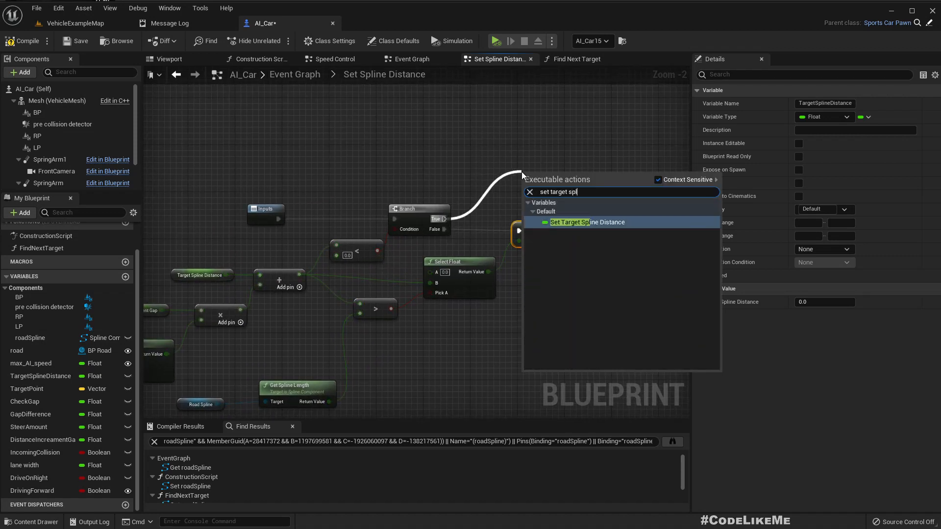
{"action": "left_click", "coordinate": [577, 222]}
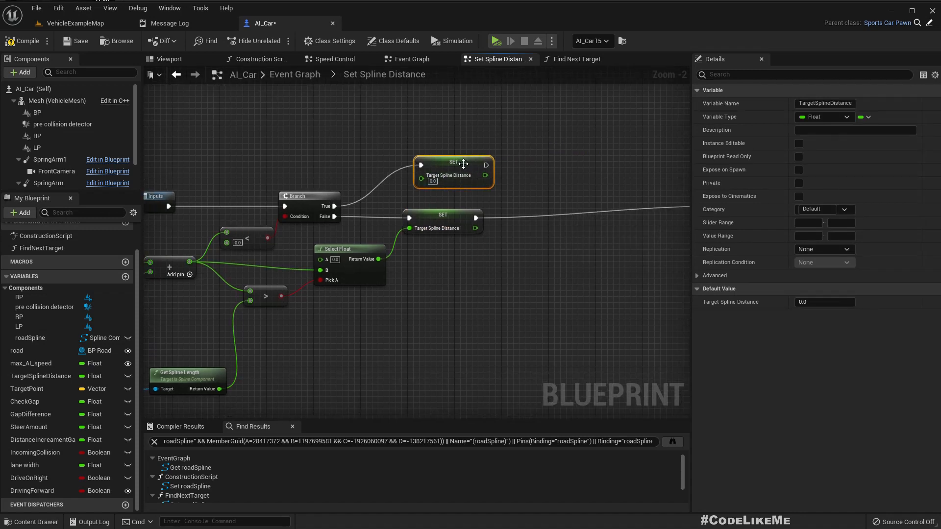
{"action": "scroll", "scroll_direction": "down", "scroll_amount": 3}
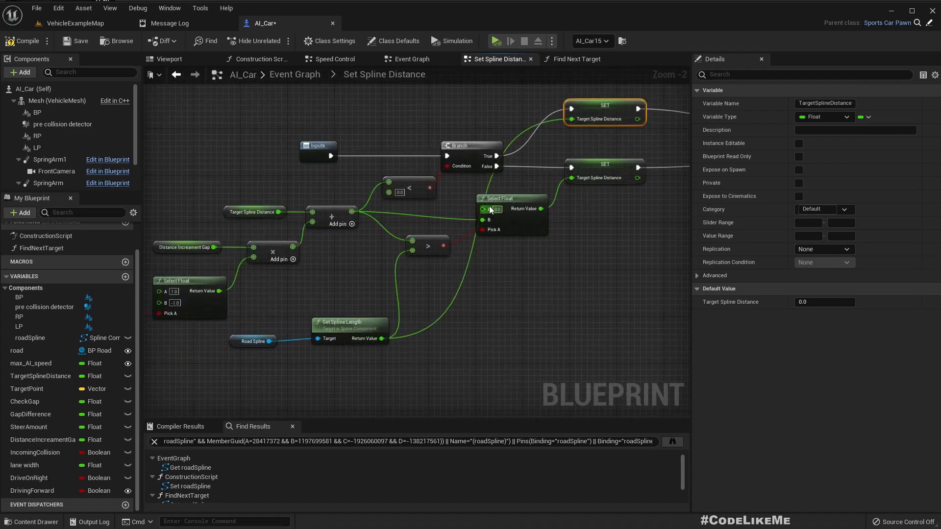
{"action": "scroll", "scroll_direction": "down", "scroll_amount": 3}
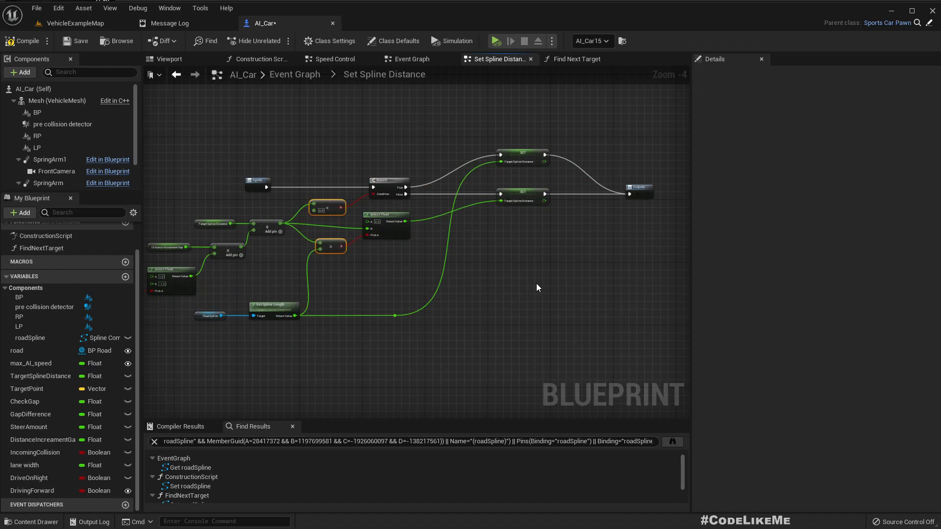
{"action": "mouse_move", "coordinate": [596, 258]}
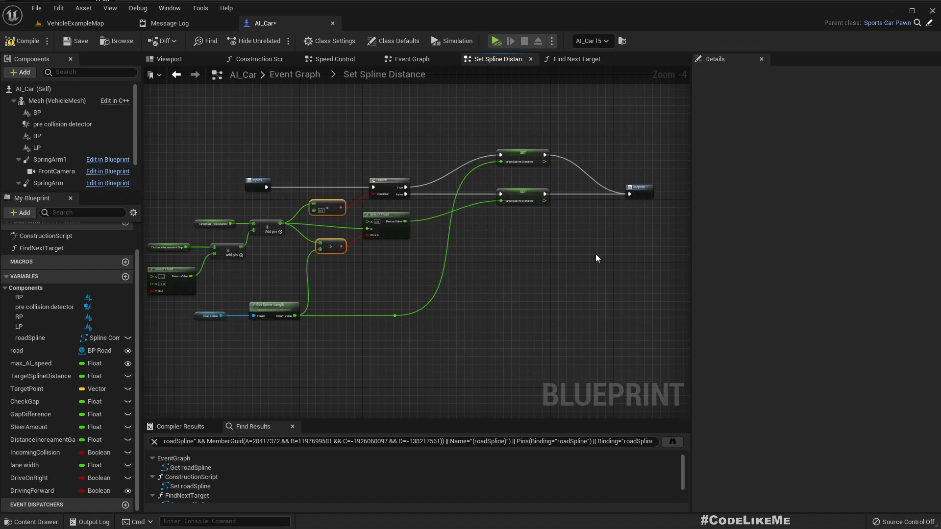
{"action": "mouse_move", "coordinate": [574, 59]}
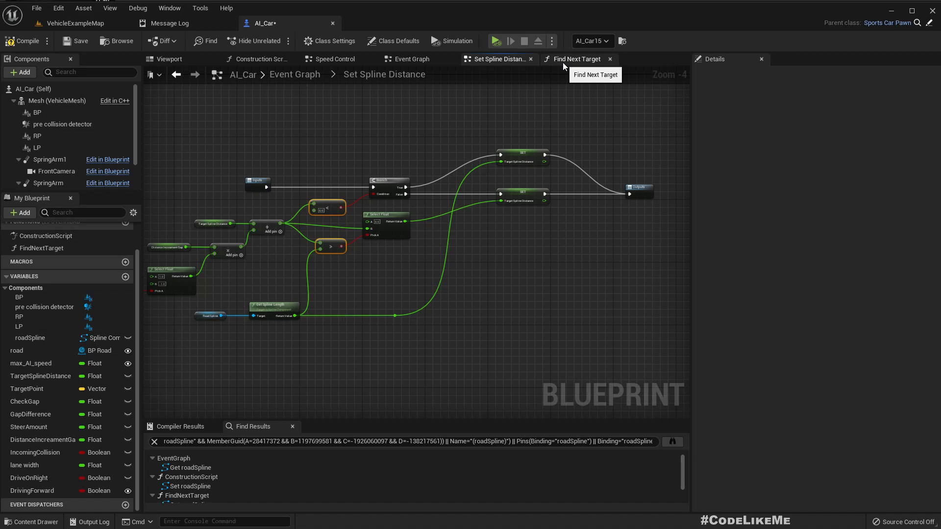
{"action": "mouse_move", "coordinate": [556, 69]}
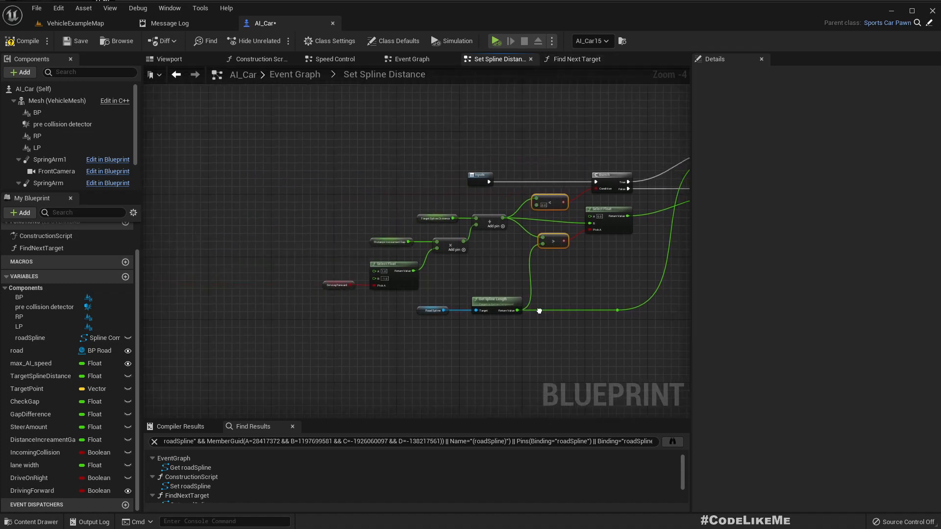
Move to the Find Next Target graph and reposition its Select Float node.
{"action": "left_click", "coordinate": [575, 59]}
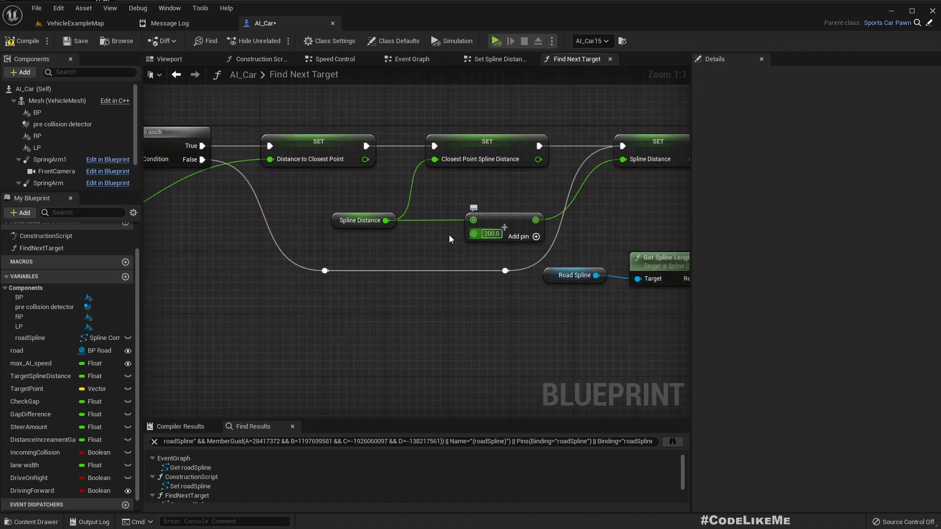
{"action": "mouse_move", "coordinate": [474, 233]}
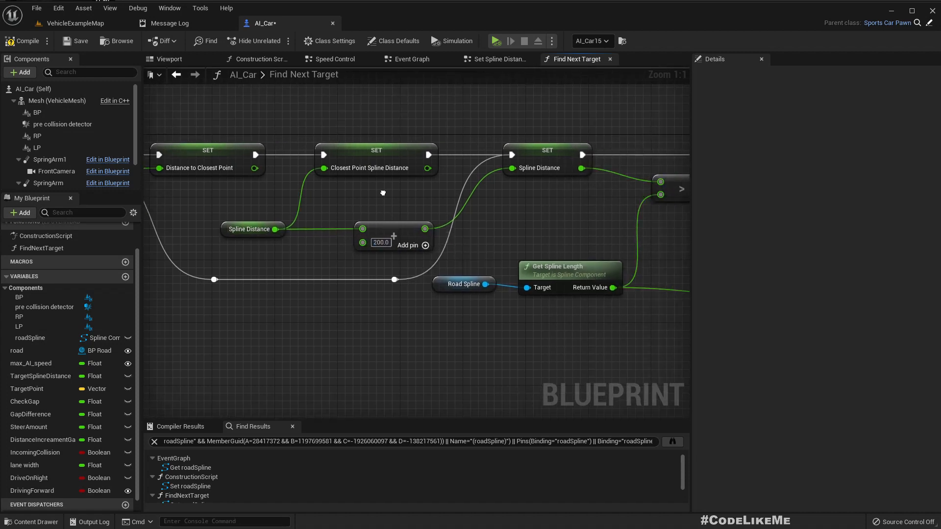
{"action": "mouse_move", "coordinate": [362, 243]}
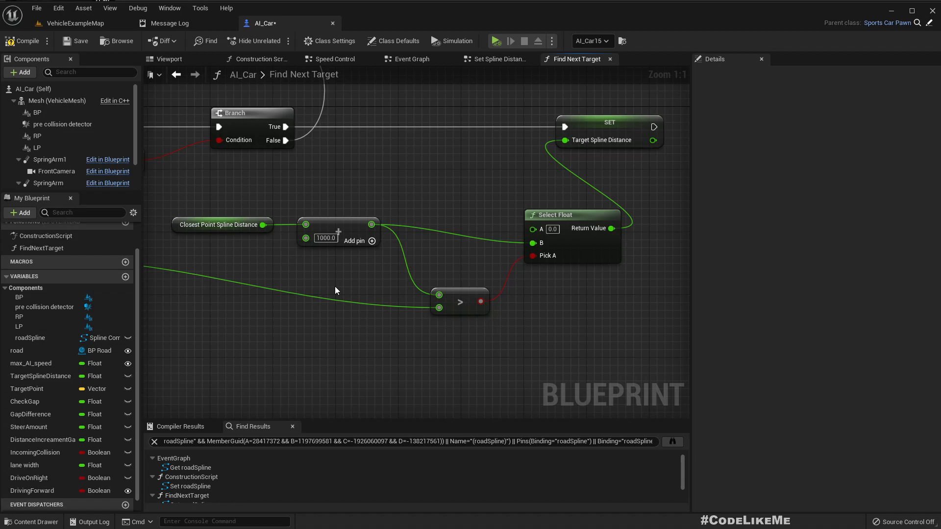
{"action": "mouse_move", "coordinate": [506, 185]}
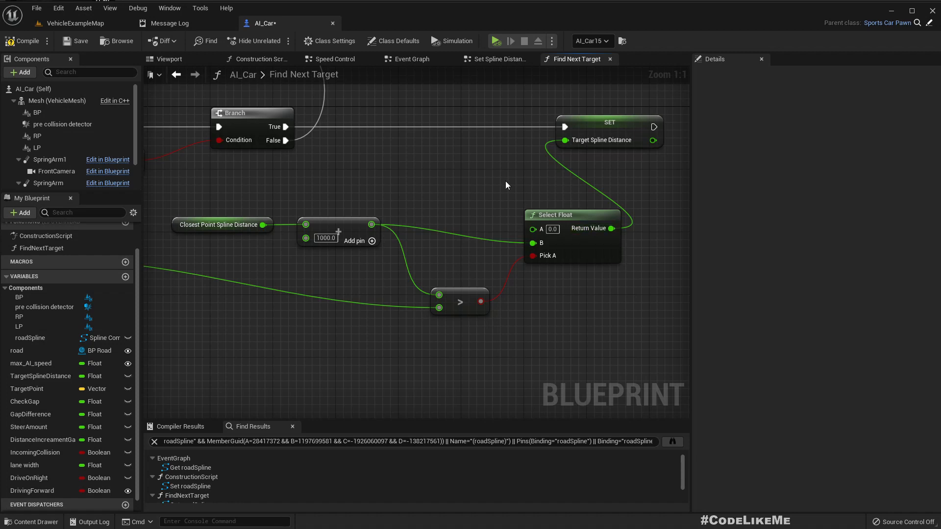
{"action": "mouse_move", "coordinate": [571, 214]}
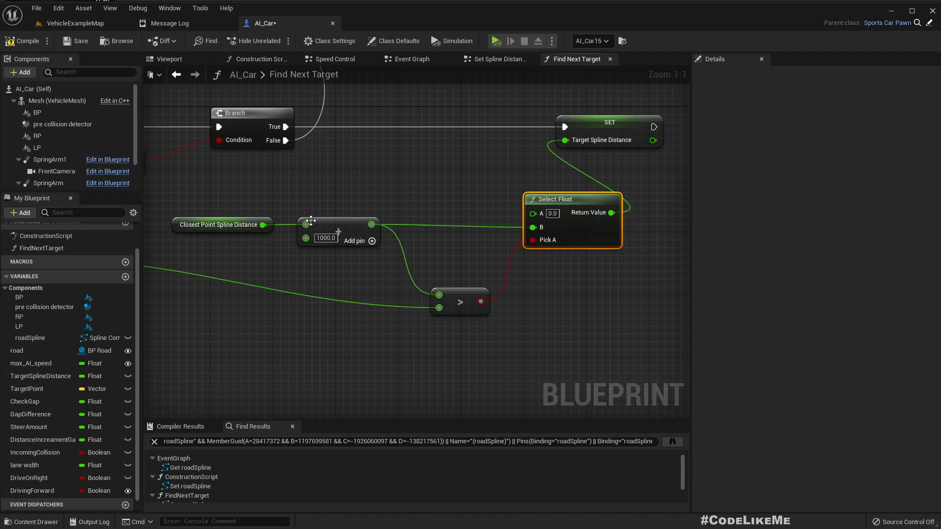
{"action": "mouse_move", "coordinate": [337, 243]}
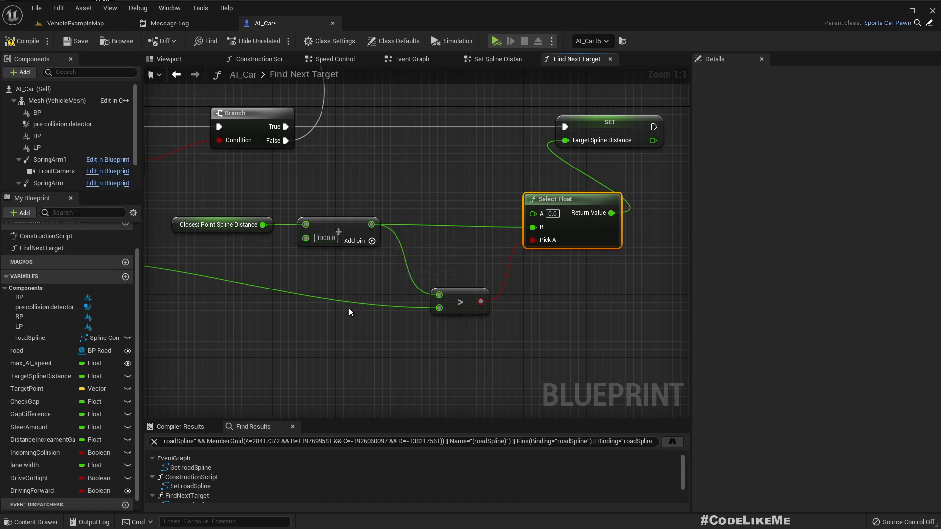
{"action": "scroll", "scroll_direction": "down", "scroll_amount": 3}
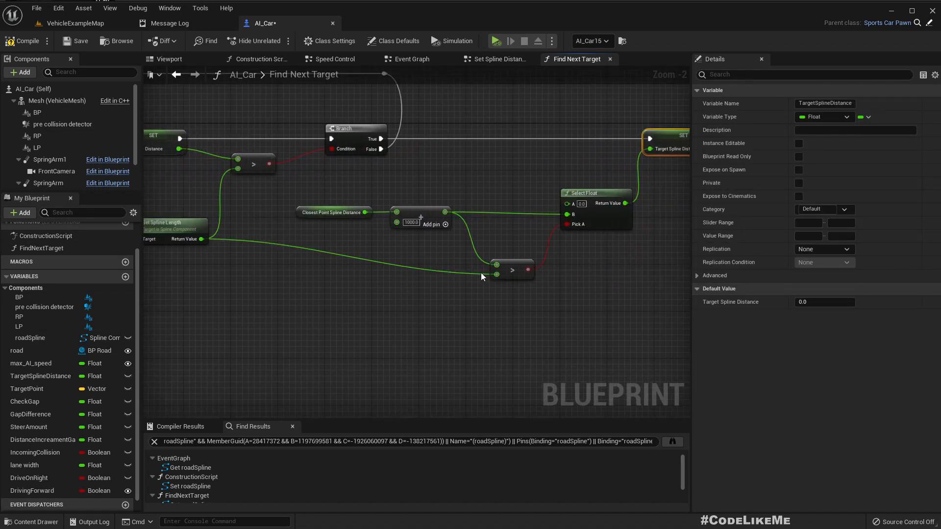
{"action": "mouse_move", "coordinate": [381, 139]}
{"action": "type", "text": "bran"}
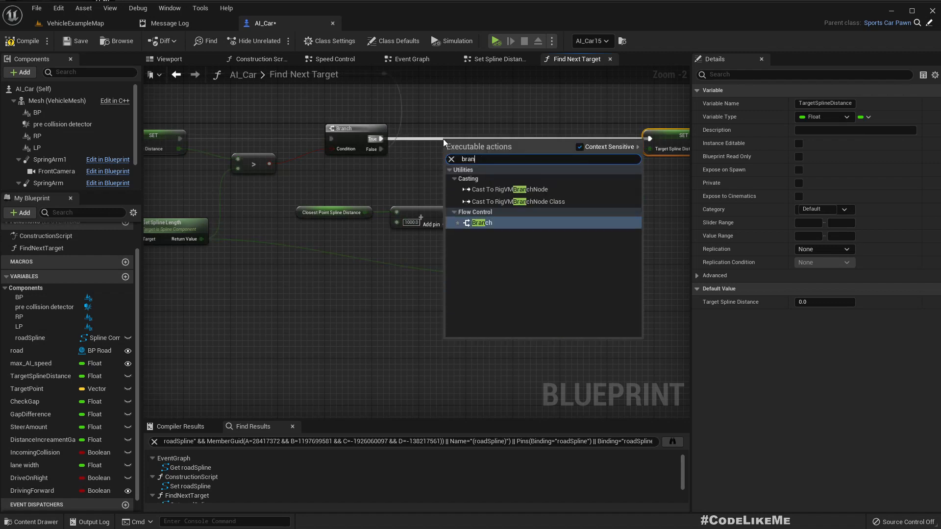
Insert a second Branch using DrivingForward as its condition.
{"action": "left_click", "coordinate": [481, 222]}
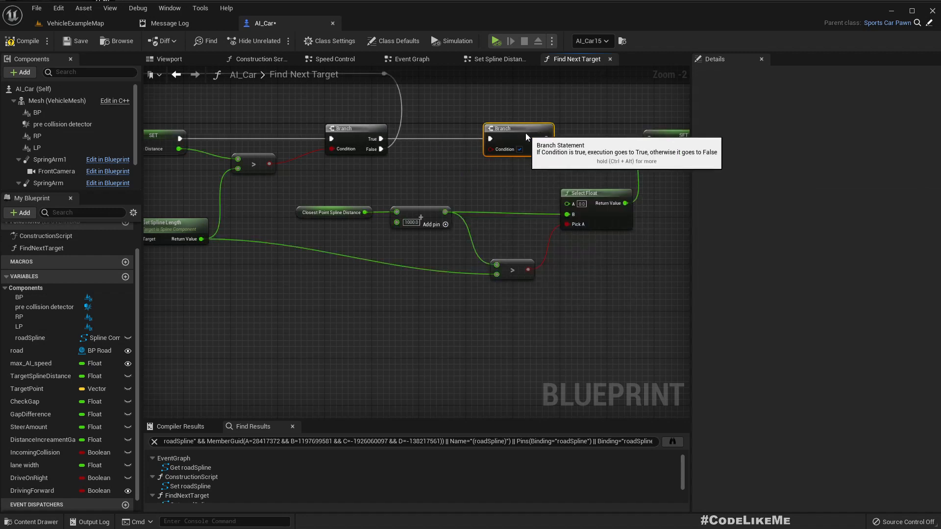
{"action": "left_click", "coordinate": [32, 491]}
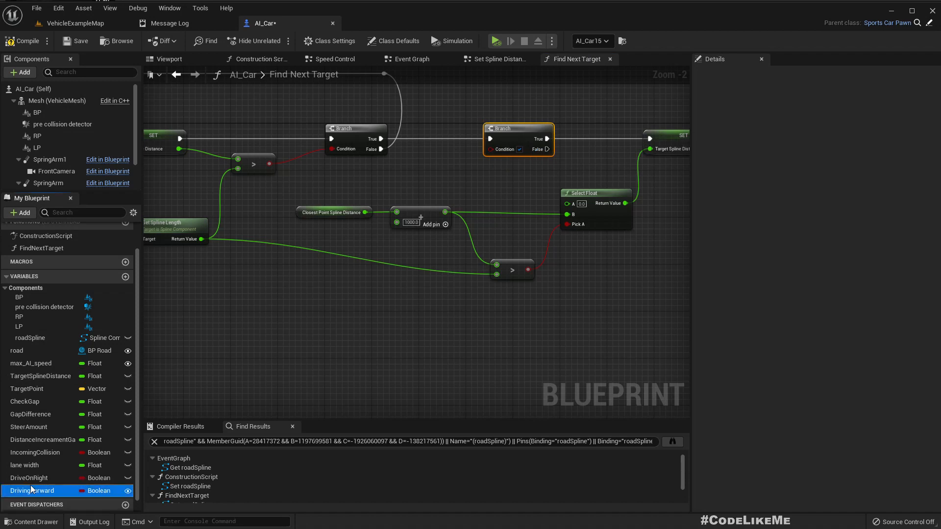
{"action": "left_click", "coordinate": [33, 490]}
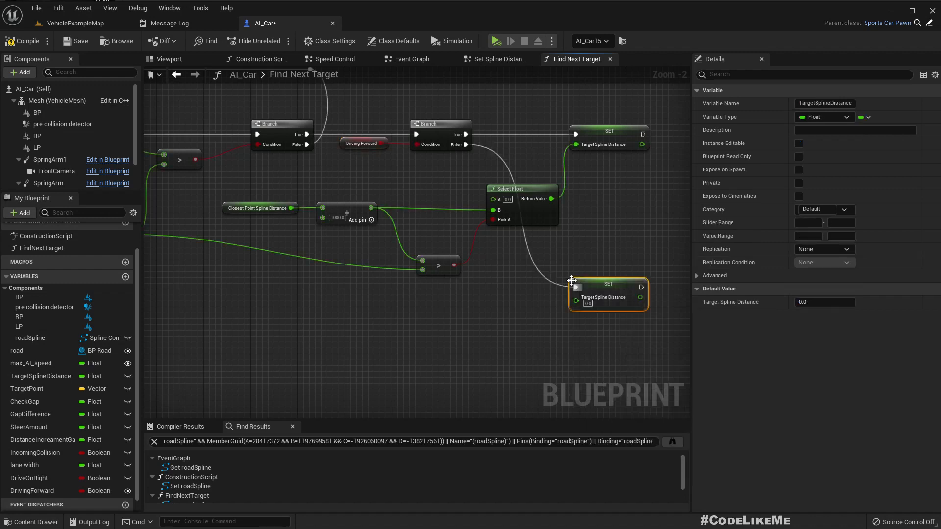
{"action": "mouse_move", "coordinate": [624, 270]}
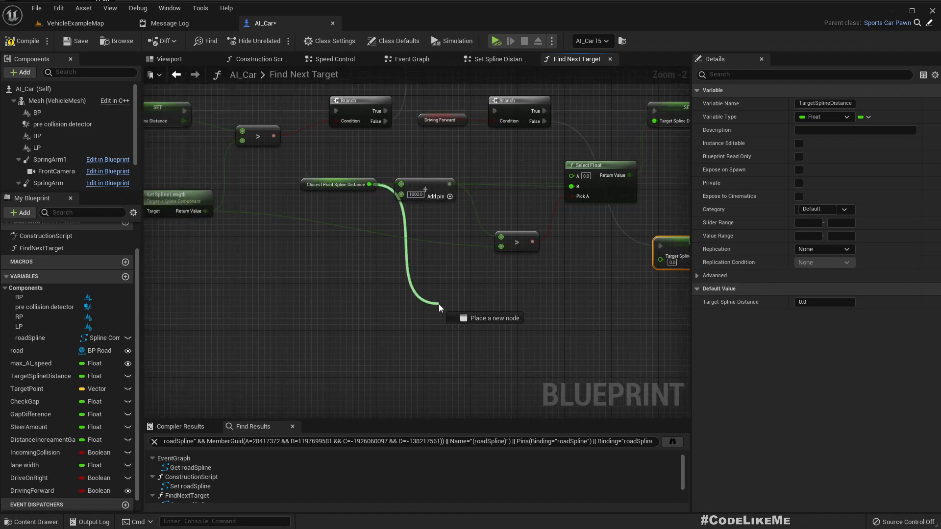
Add a Subtract node fed by Closest Point Spline Distance for the minus-1000 check.
{"action": "left_click", "coordinate": [440, 307]}
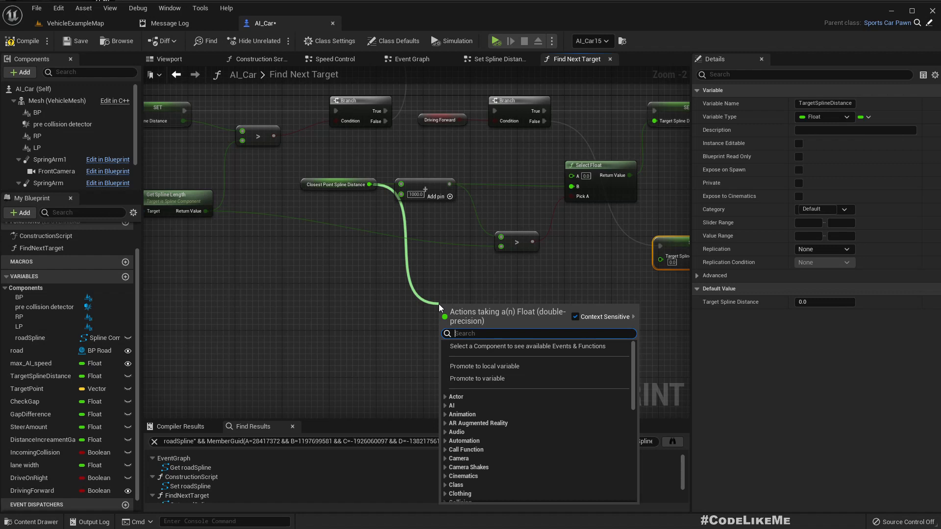
{"action": "type", "text": "-"}
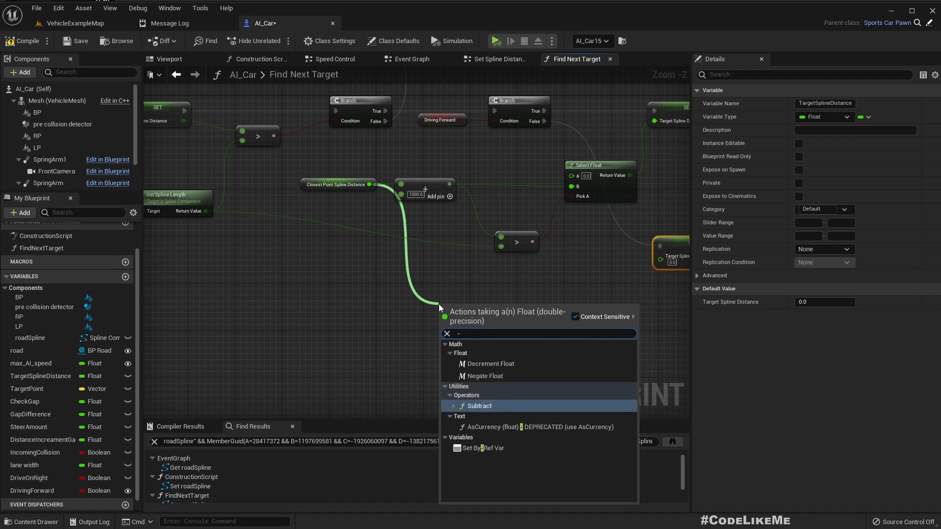
{"action": "left_click", "coordinate": [478, 406]}
{"action": "type", "text": "sele"}
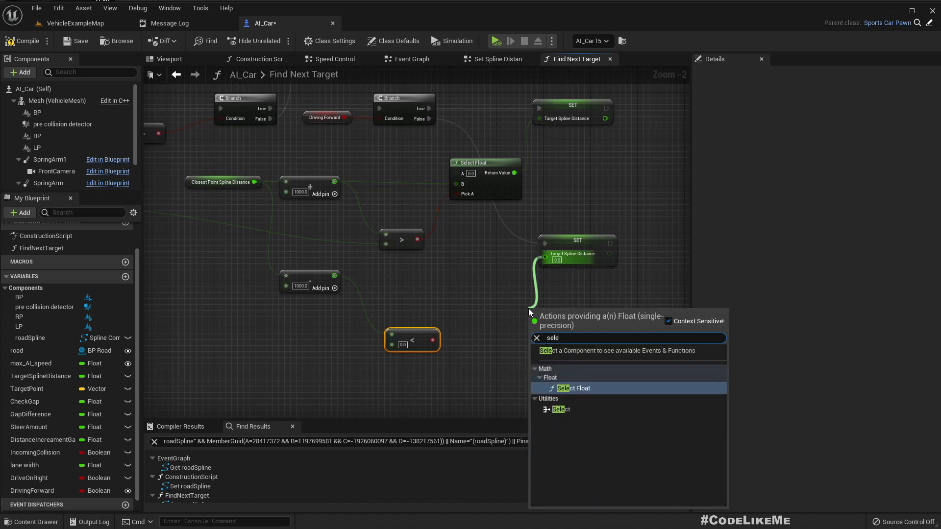
Add a Select Float feeding the backward distance setter, then save AI_Car.
{"action": "left_click", "coordinate": [572, 389]}
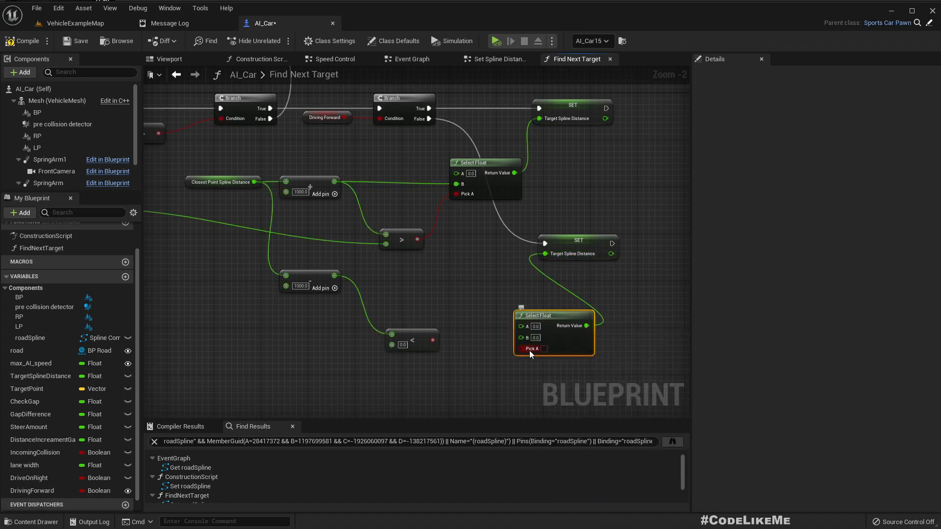
{"action": "mouse_move", "coordinate": [551, 315]}
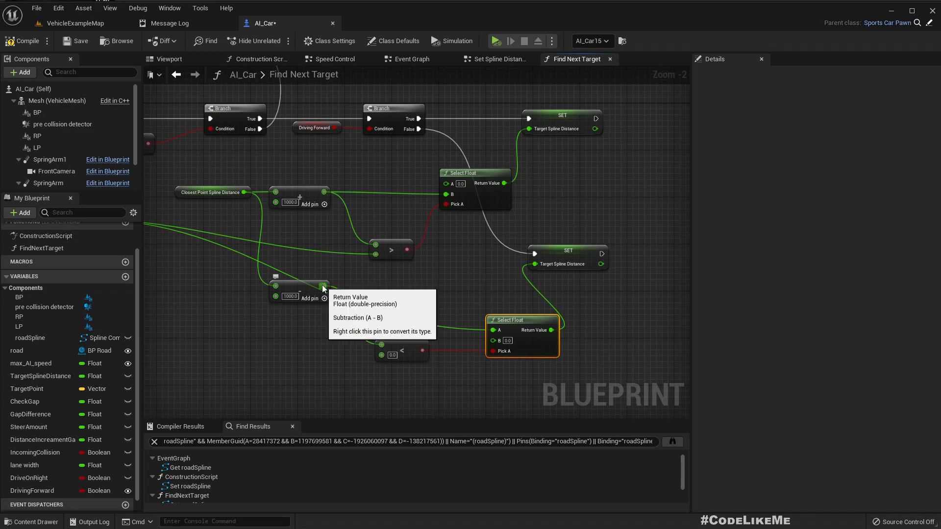
{"action": "mouse_move", "coordinate": [603, 309]}
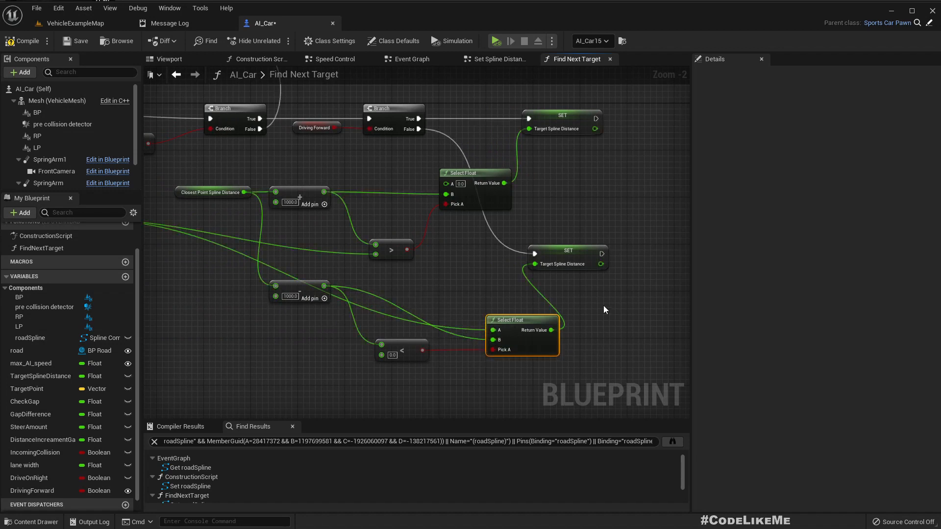
{"action": "mouse_move", "coordinate": [78, 41]}
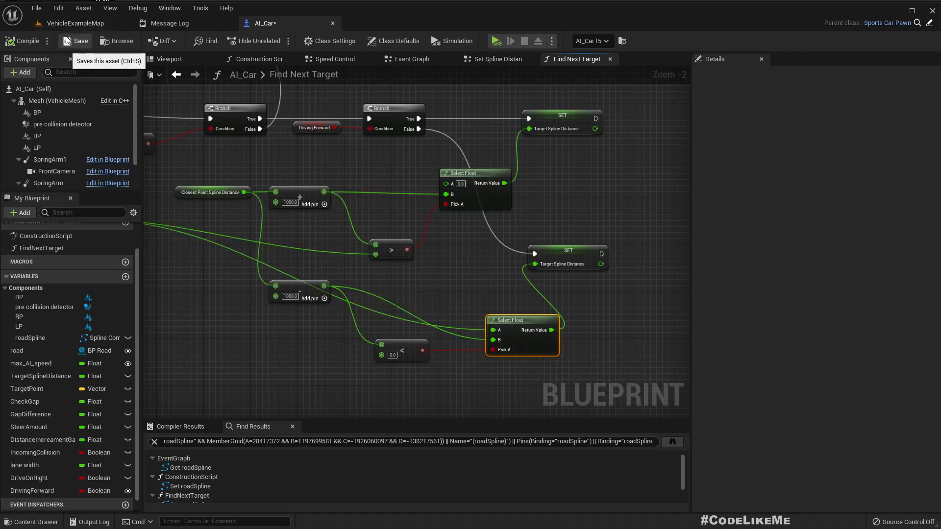
{"action": "left_click", "coordinate": [75, 23]}
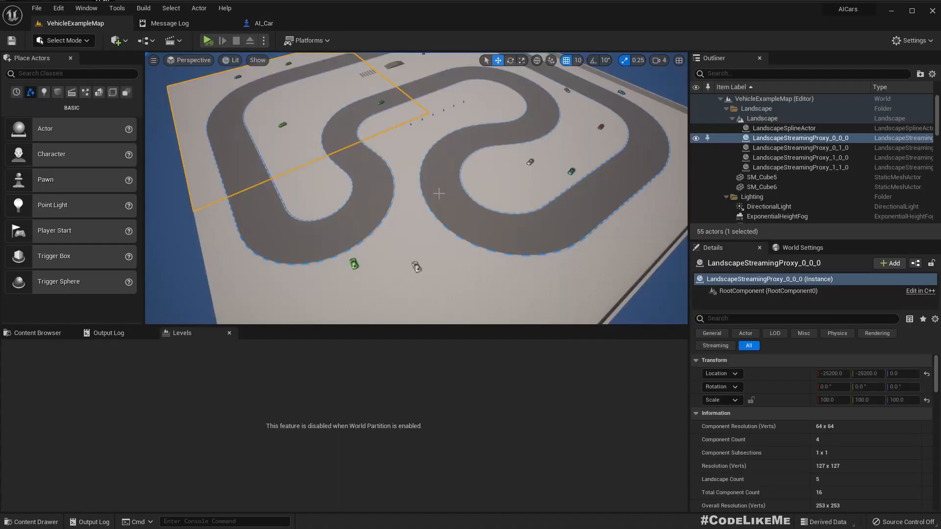
View the VehicleExampleMap fullscreen, then return to the AI_Car Find Next Target graph.
{"action": "key", "text": "F11"}
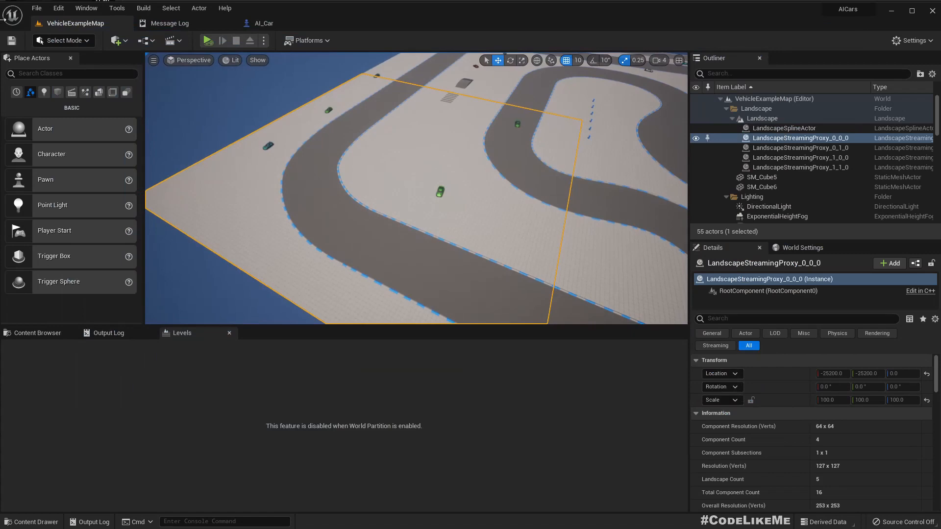
{"action": "left_click", "coordinate": [262, 23]}
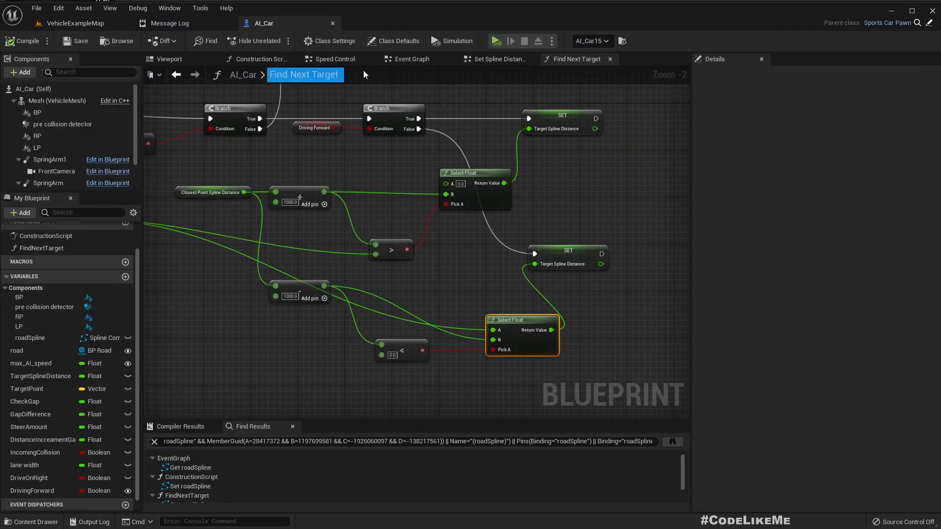
In Get Target Point, add a Select Float node from the Lane Width multiply's input pin.
{"action": "left_click", "coordinate": [413, 59]}
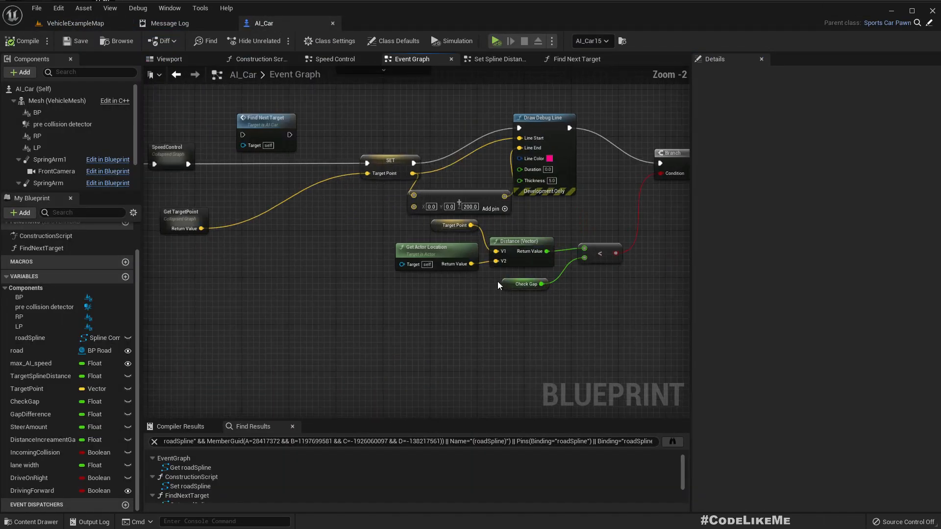
{"action": "scroll", "scroll_direction": "down", "scroll_amount": 3}
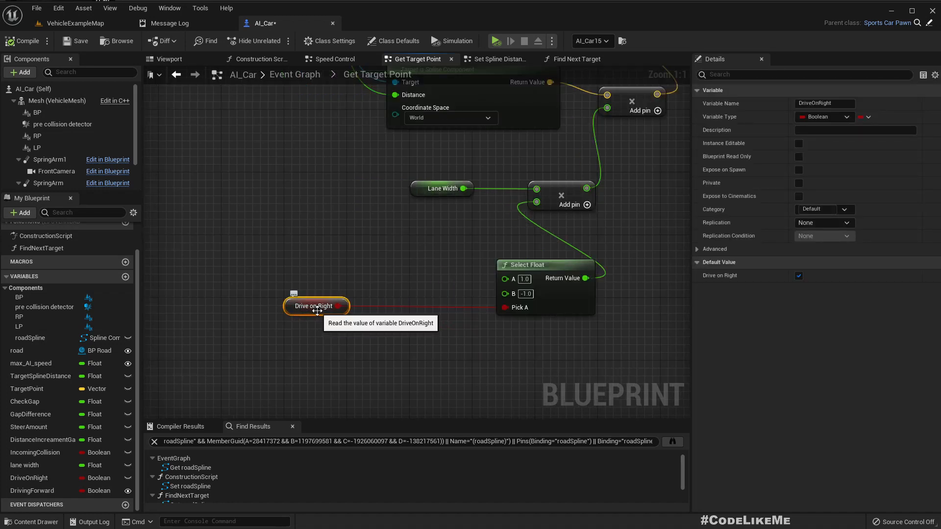
{"action": "mouse_move", "coordinate": [525, 273]}
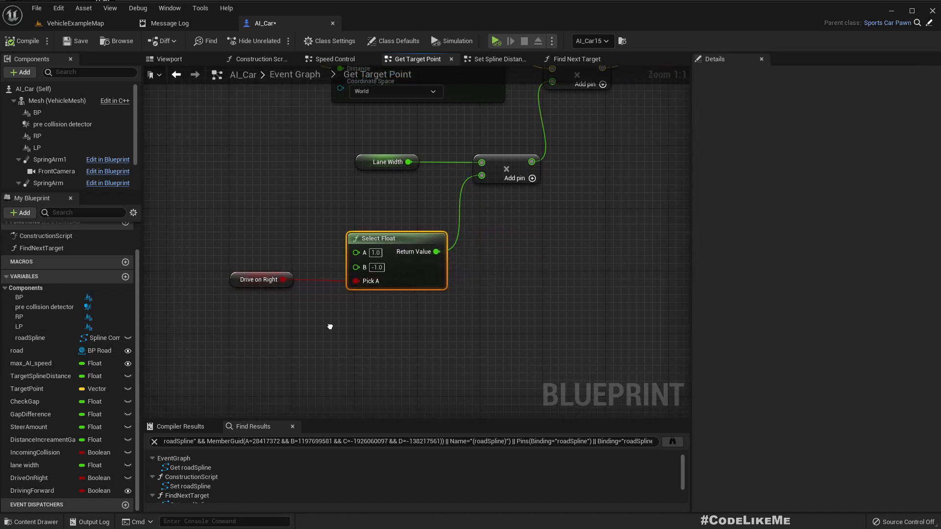
{"action": "scroll", "scroll_direction": "down", "scroll_amount": 3}
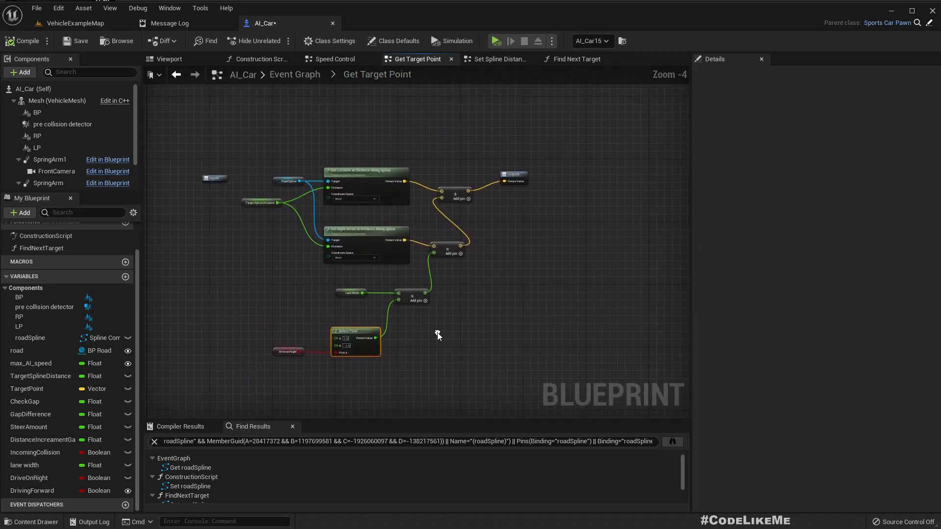
{"action": "left_click", "coordinate": [513, 178]}
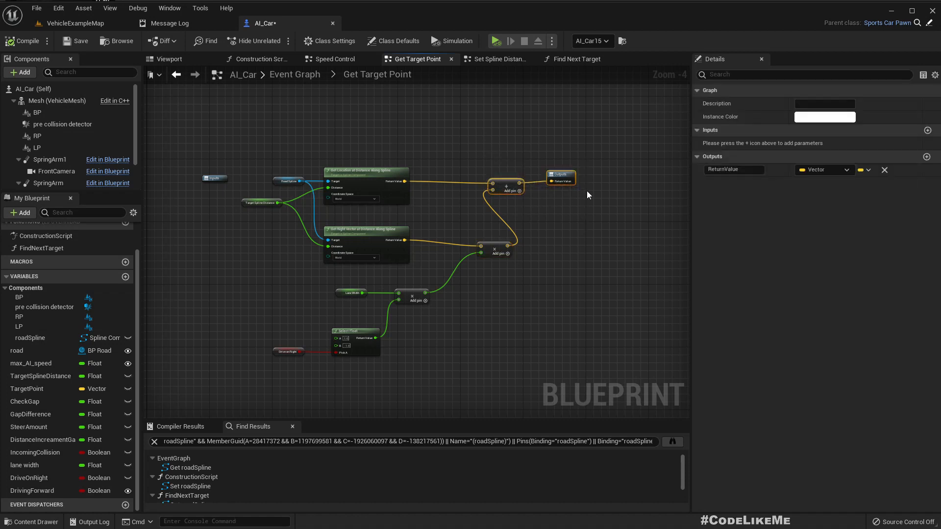
{"action": "scroll", "scroll_direction": "up", "scroll_amount": 3}
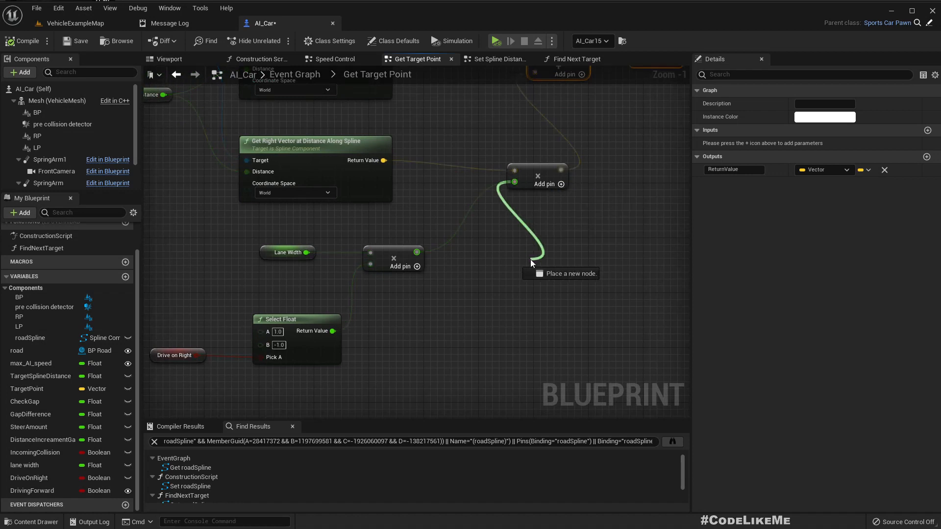
{"action": "left_click", "coordinate": [531, 263]}
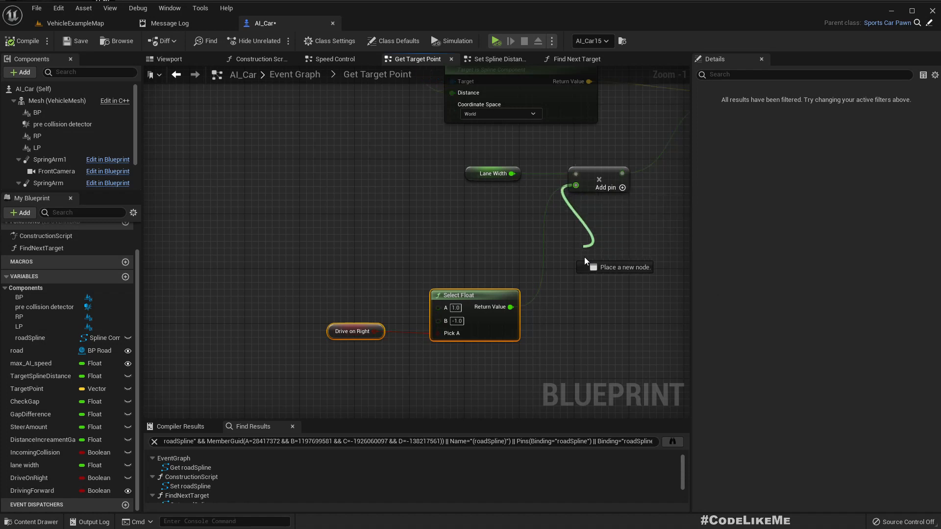
{"action": "left_click", "coordinate": [585, 262]}
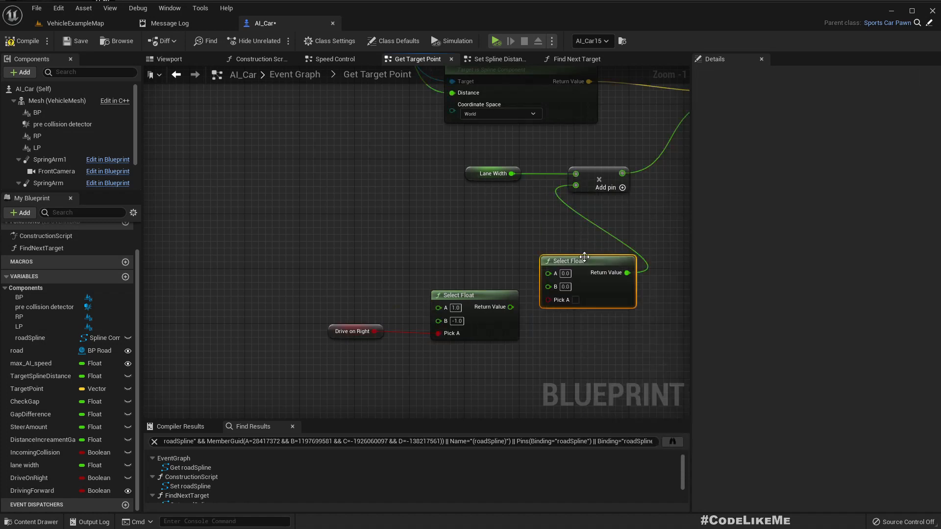
{"action": "mouse_move", "coordinate": [479, 290]}
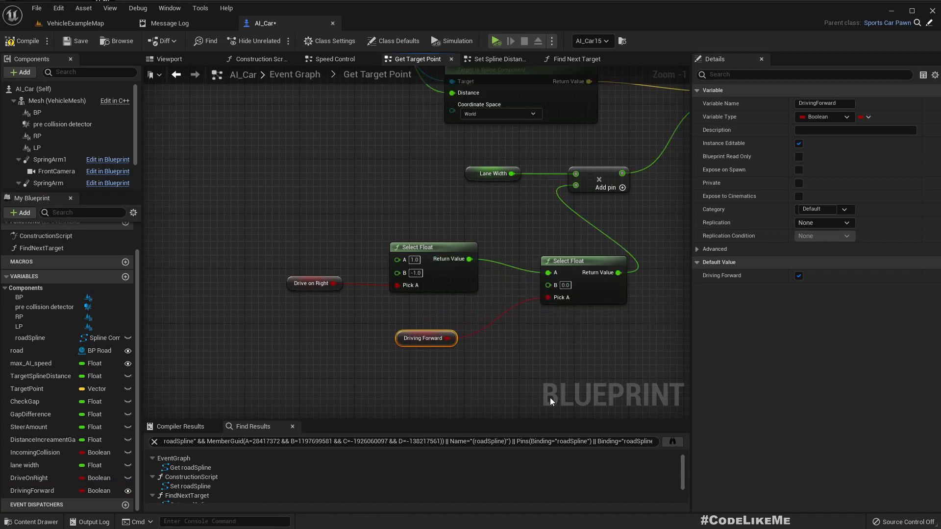
{"action": "mouse_move", "coordinate": [552, 376]}
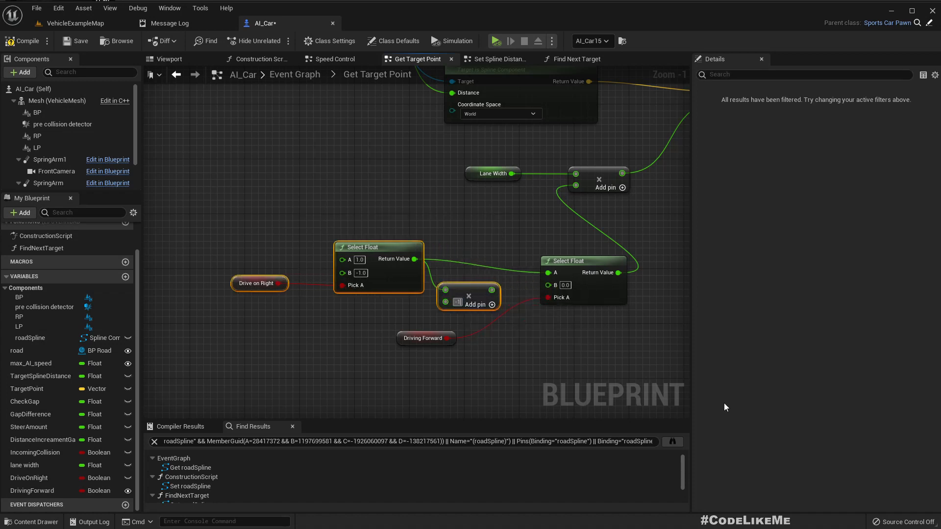
{"action": "mouse_move", "coordinate": [495, 304]}
{"action": "type", "text": "-1"}
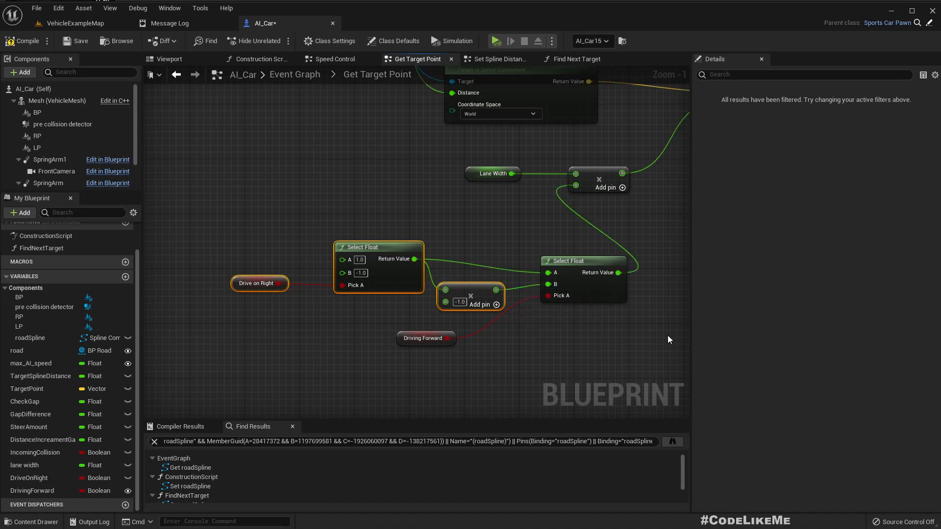
{"action": "mouse_move", "coordinate": [25, 41]}
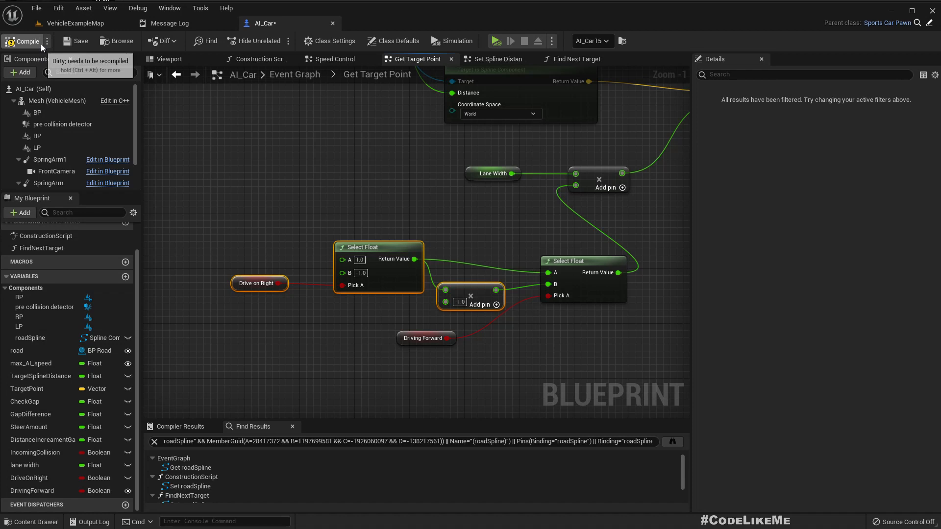
Compile AI_Car with DrivingForward picking the Drive on Right sign or its ×-1.0 copy.
{"action": "left_click", "coordinate": [74, 23]}
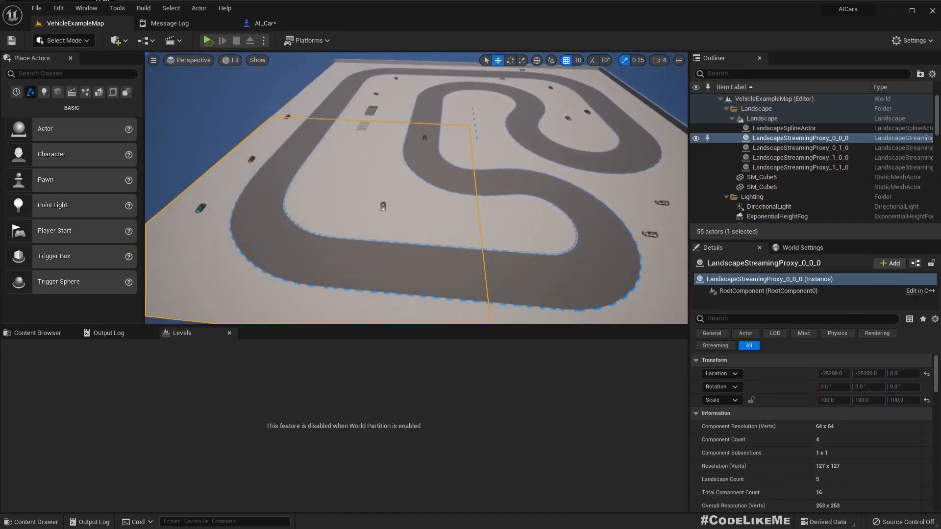
Start Play In Editor on VehicleExampleMap and watch the AI cars drive the track.
{"action": "left_click", "coordinate": [264, 23]}
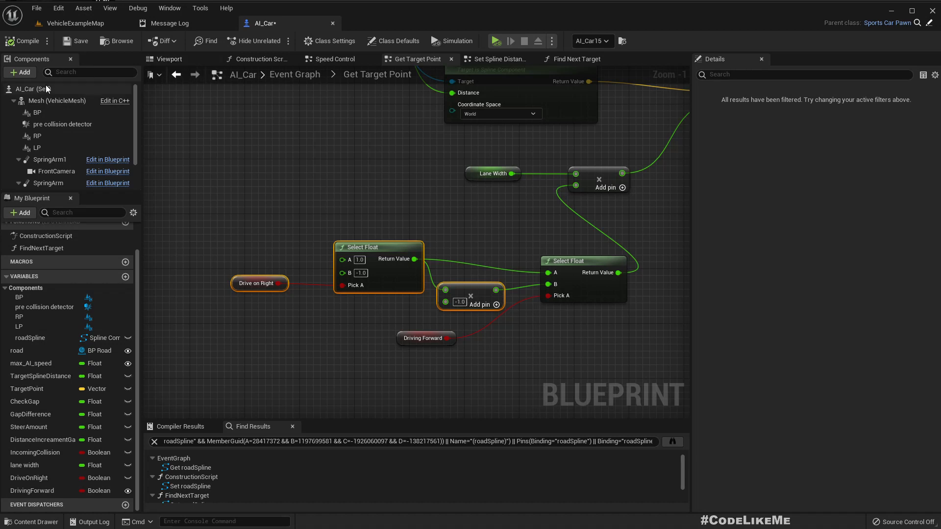
{"action": "left_click", "coordinate": [393, 40]}
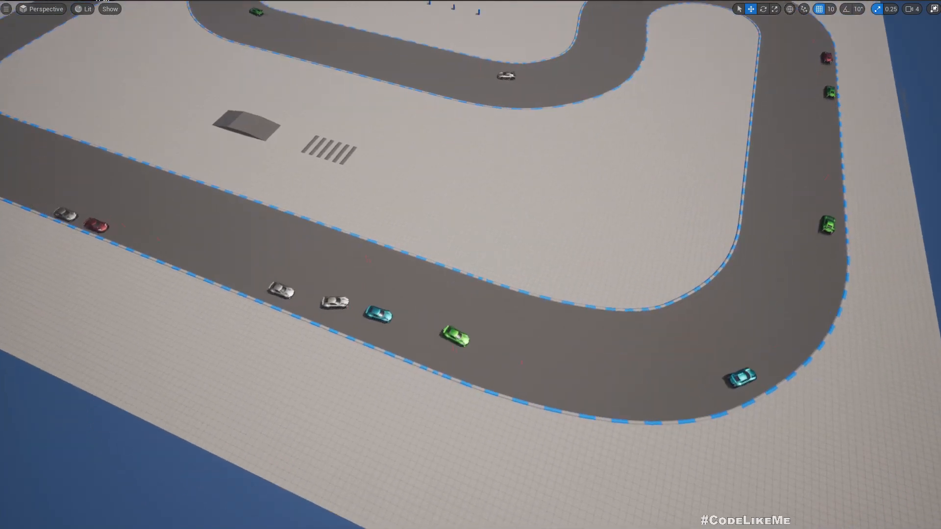
{"action": "scroll", "scroll_direction": "down", "scroll_amount": 3}
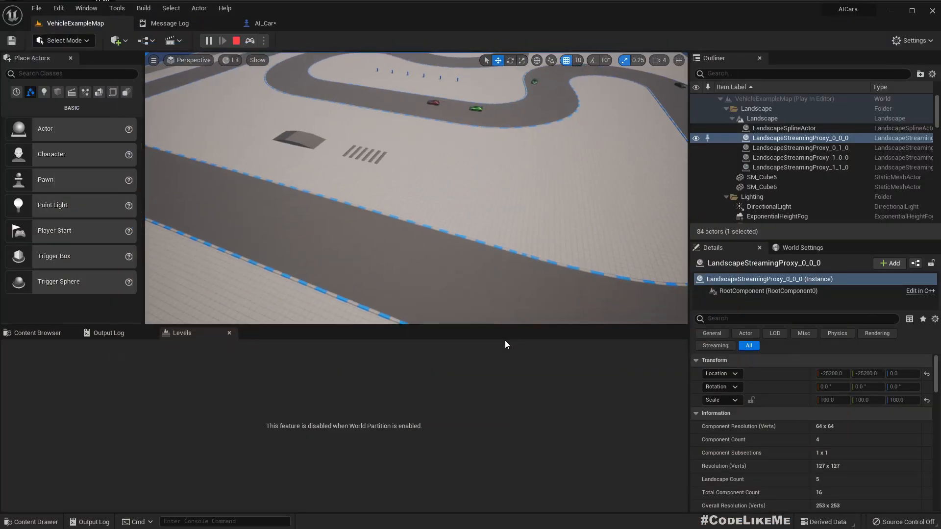
Stop the play session and view the Play In Editor None roadSpline errors.
{"action": "left_click", "coordinate": [236, 41]}
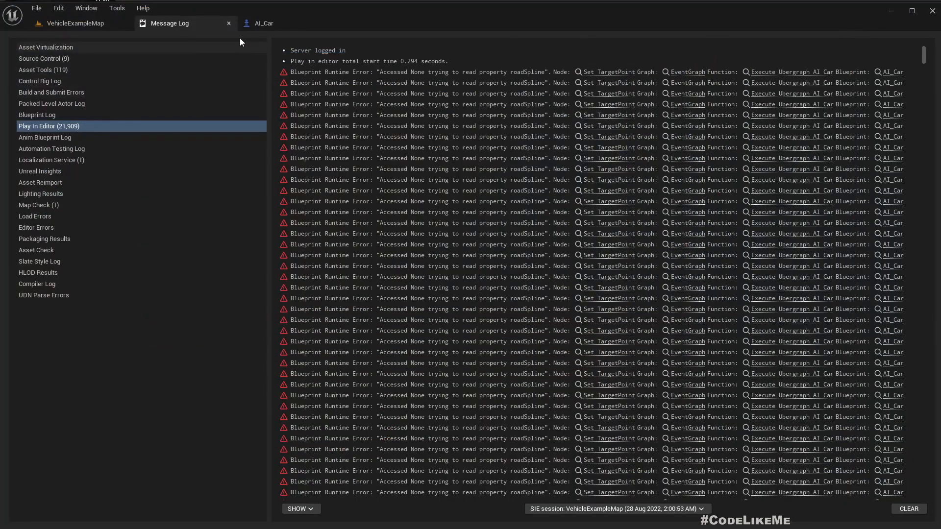
Jump to the Set TargetPoint node from the error, then replay the vehicle map.
{"action": "left_click", "coordinate": [263, 24]}
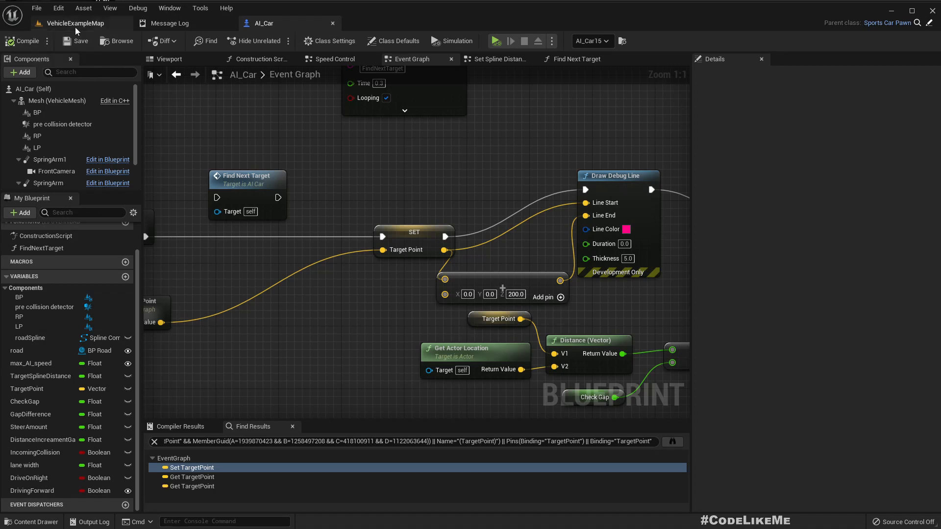
{"action": "left_click", "coordinate": [77, 23]}
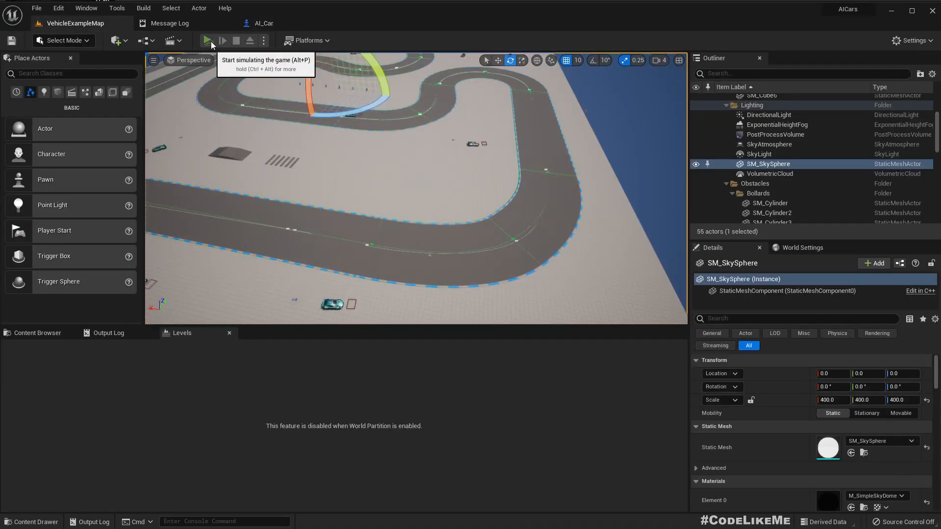
{"action": "left_click", "coordinate": [208, 40]}
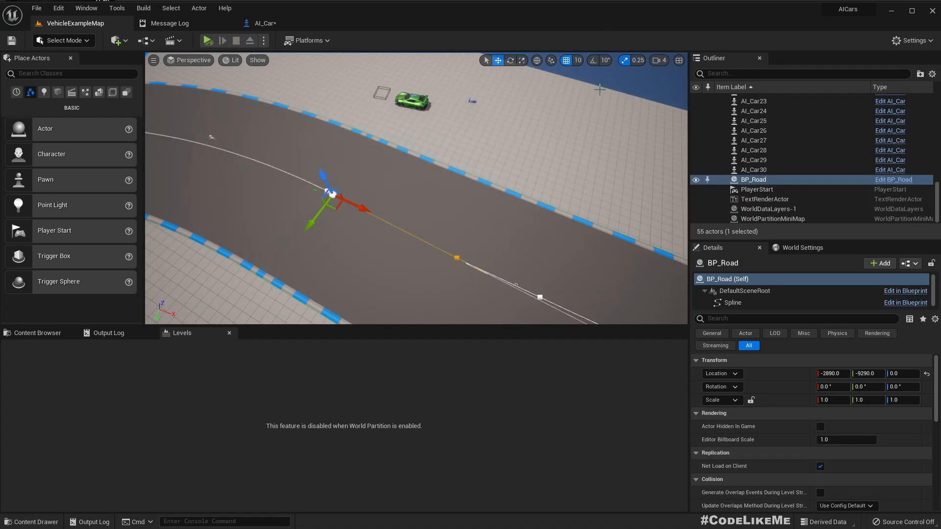
{"action": "mouse_move", "coordinate": [263, 24]}
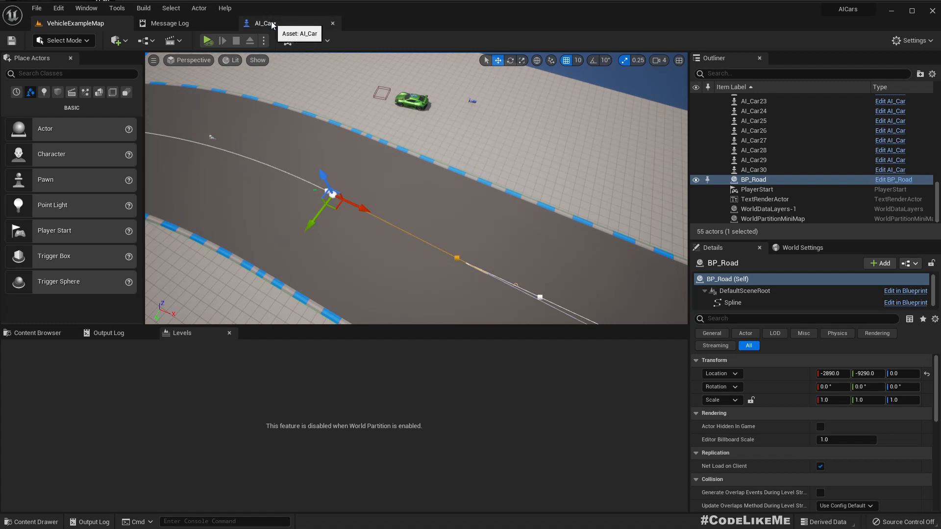
Untick Driving Forward in AI_Car's Class Defaults.
{"action": "left_click", "coordinate": [263, 23]}
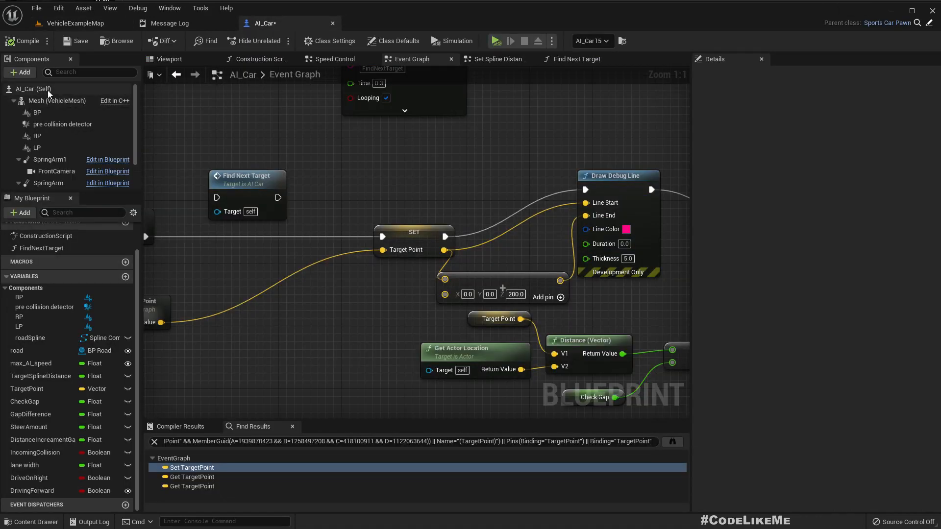
{"action": "left_click", "coordinate": [393, 41]}
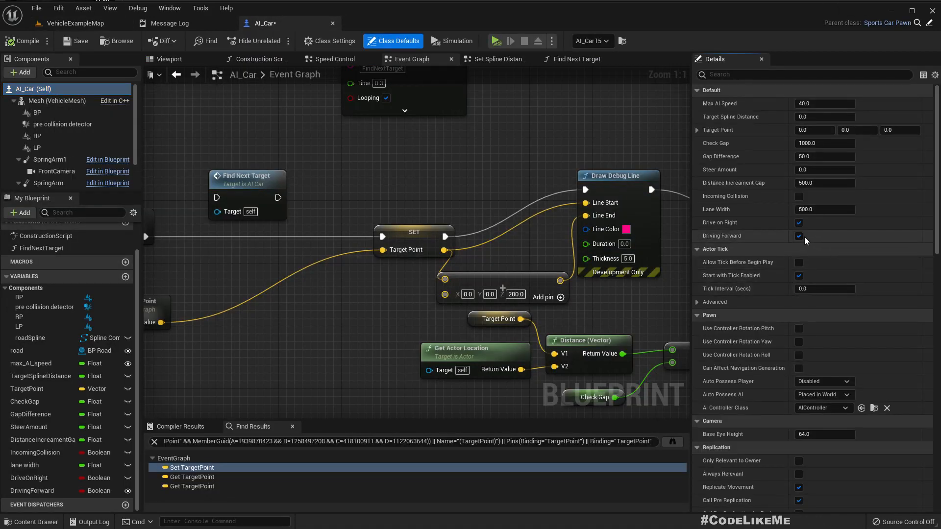
{"action": "left_click", "coordinate": [799, 235]}
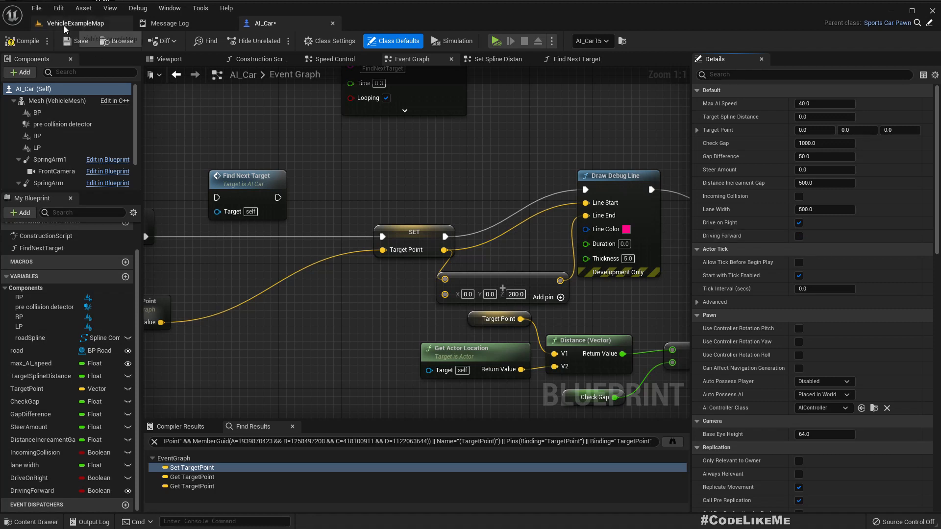
Run a Play session on the vehicle map to test the cars, then stop it.
{"action": "left_click", "coordinate": [77, 23]}
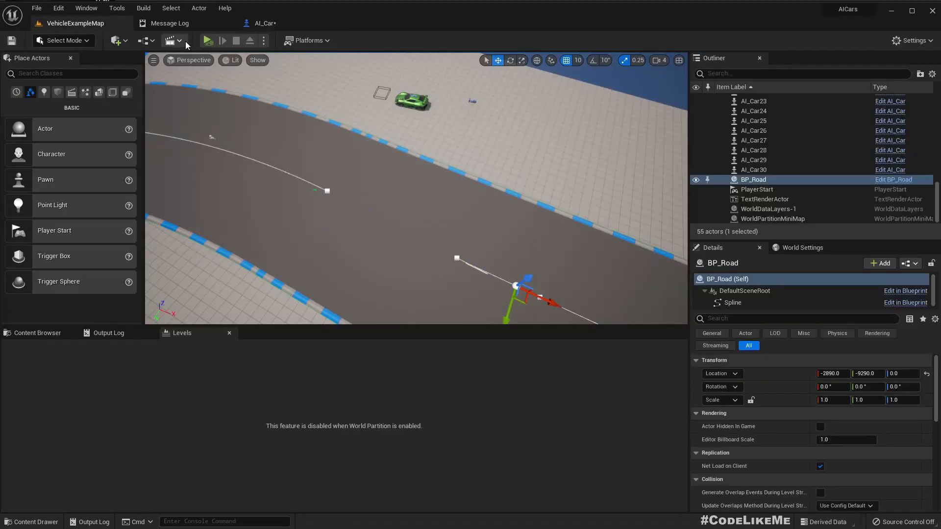
{"action": "left_click", "coordinate": [206, 41]}
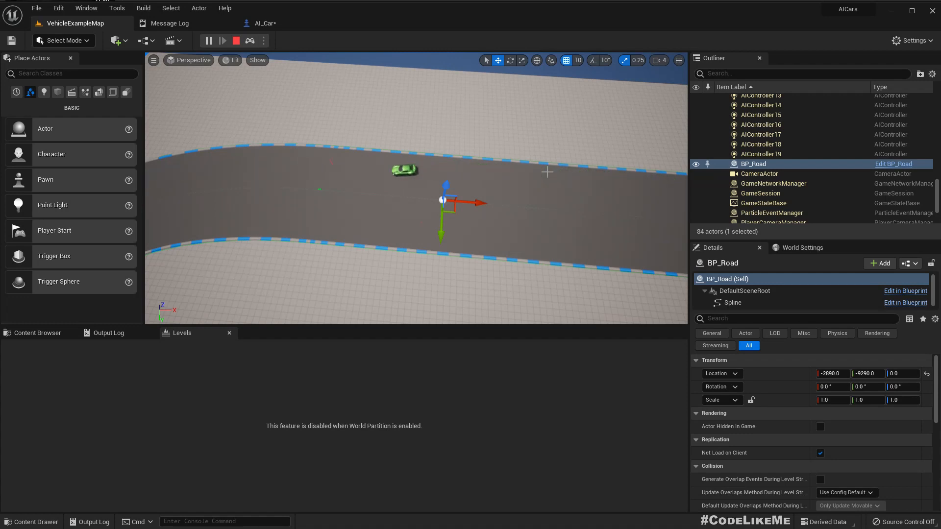
{"action": "left_click", "coordinate": [208, 40]}
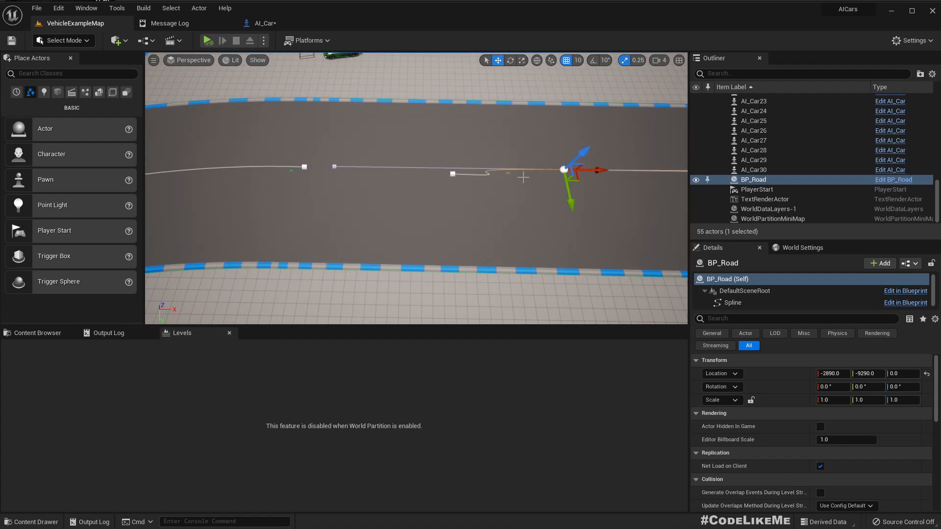
Move a road spline point, then run the level again.
{"action": "left_click", "coordinate": [452, 174]}
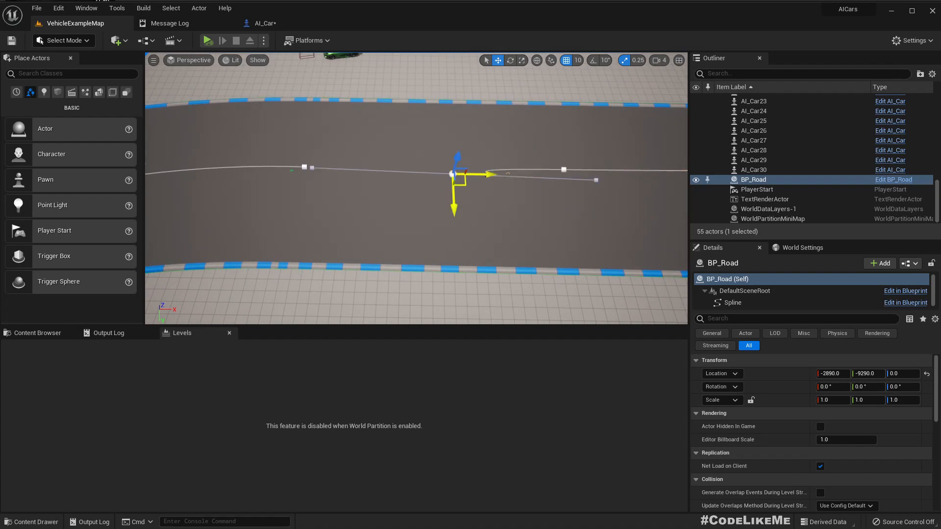
{"action": "left_click_drag", "start_coordinate": [453, 174], "coordinate": [324, 168]}
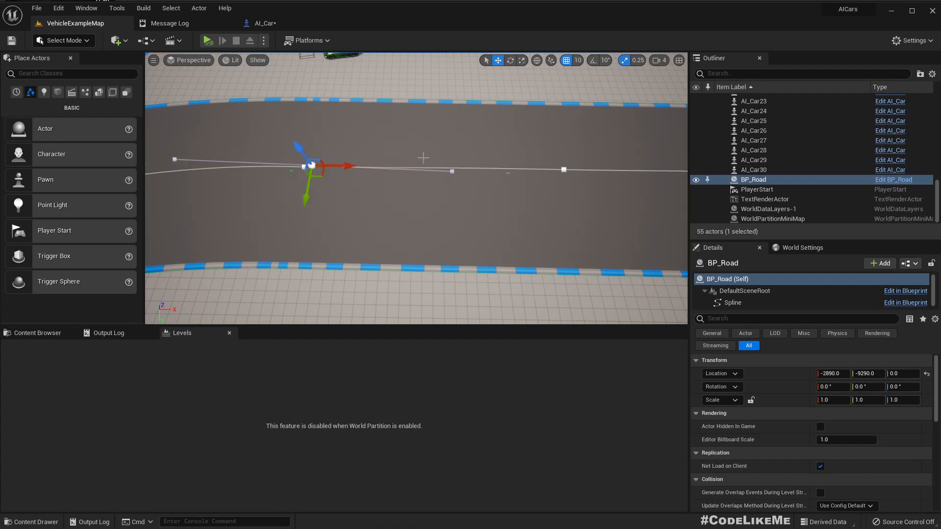
{"action": "mouse_move", "coordinate": [417, 49]}
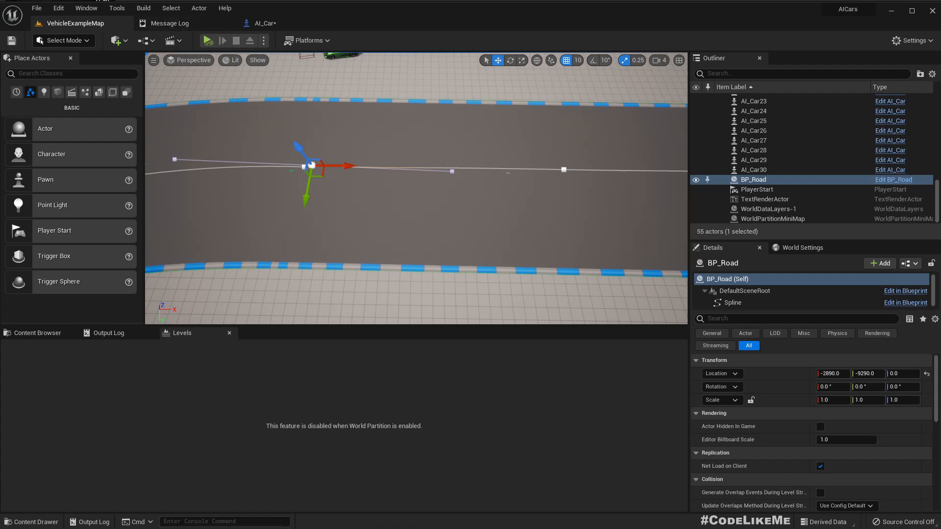
{"action": "mouse_move", "coordinate": [206, 41]}
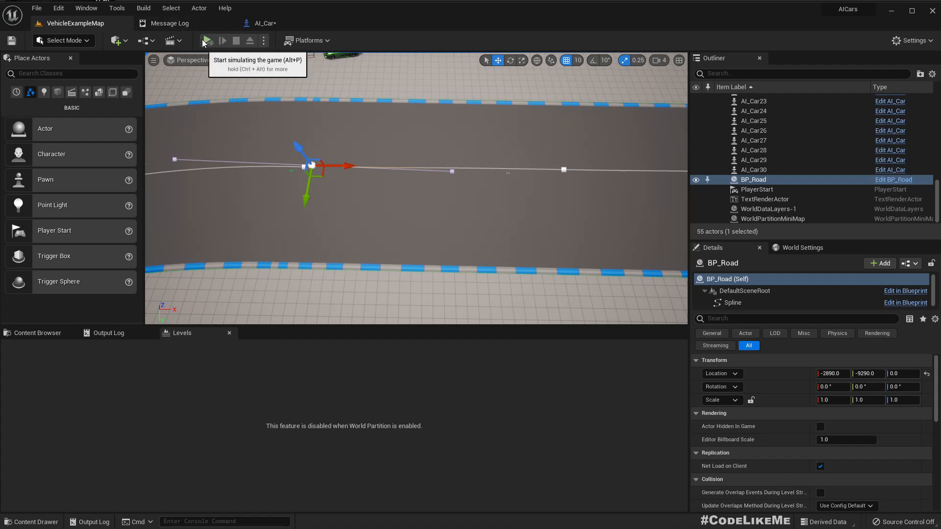
{"action": "left_click", "coordinate": [206, 40]}
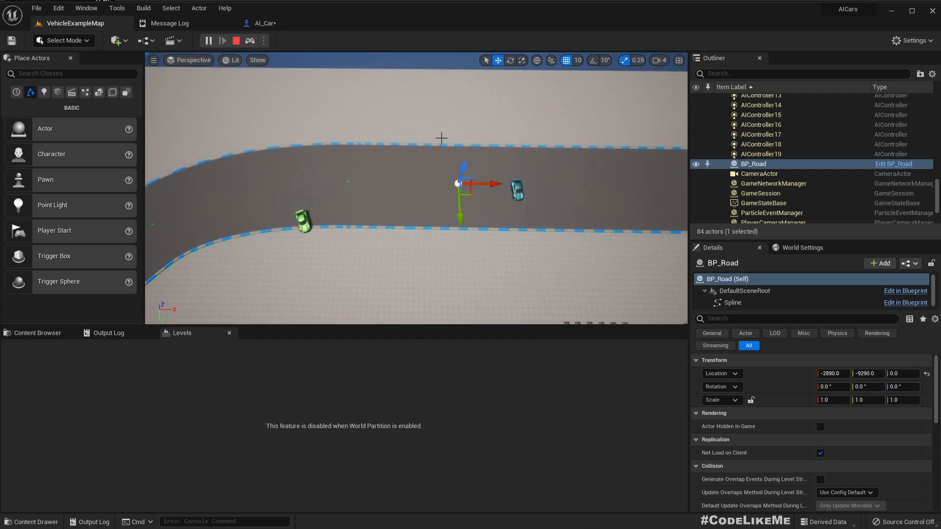
{"action": "left_click", "coordinate": [800, 138]}
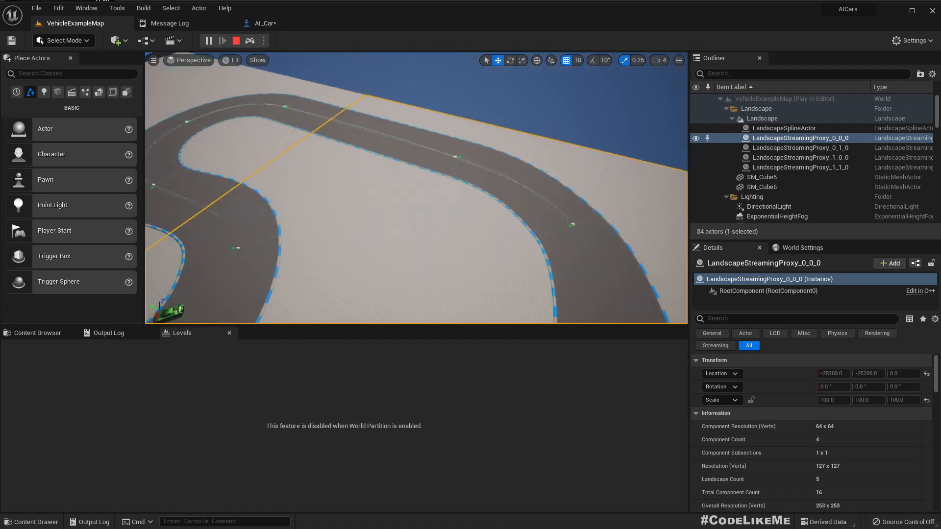
Check the Accessed None roadSpline errors in the Message Log, then return to VehicleExampleMap.
{"action": "left_click", "coordinate": [169, 23]}
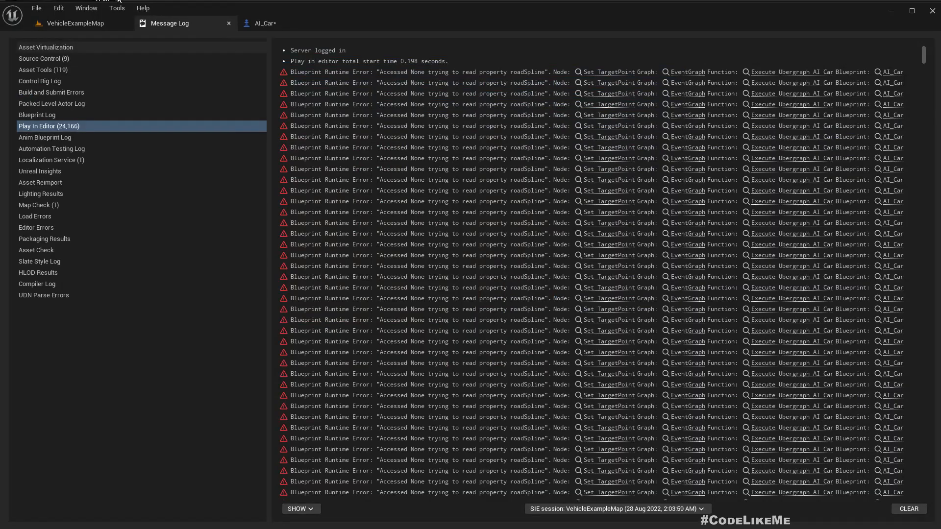
{"action": "left_click", "coordinate": [262, 23]}
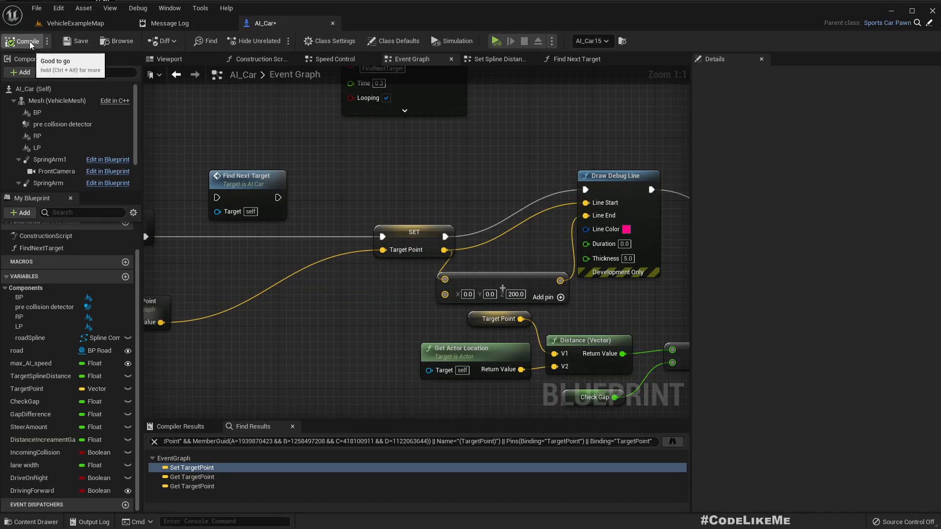
{"action": "left_click", "coordinate": [74, 23]}
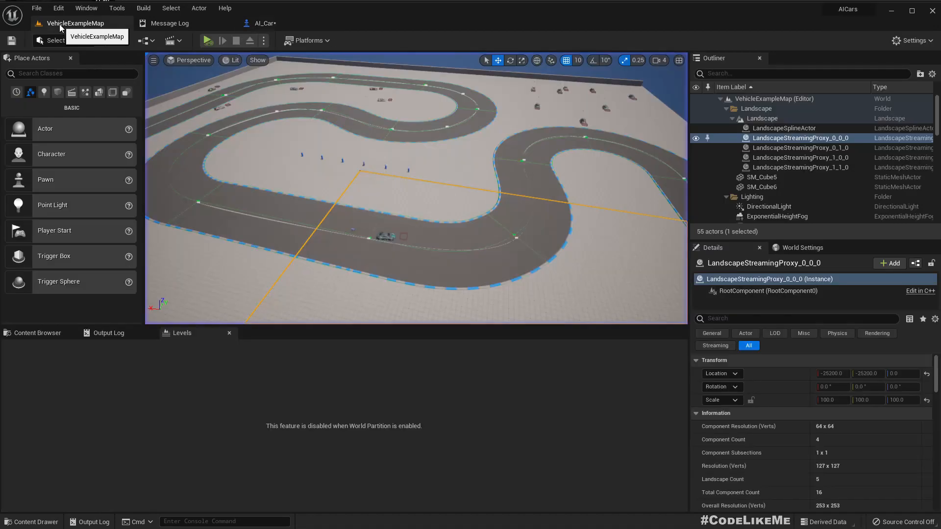
{"action": "left_click", "coordinate": [206, 41]}
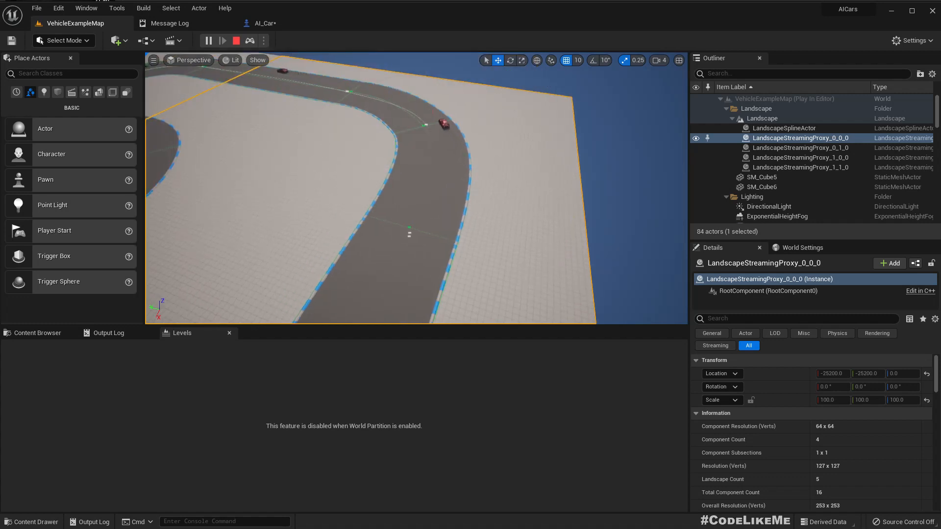
{"action": "left_click", "coordinate": [235, 40]}
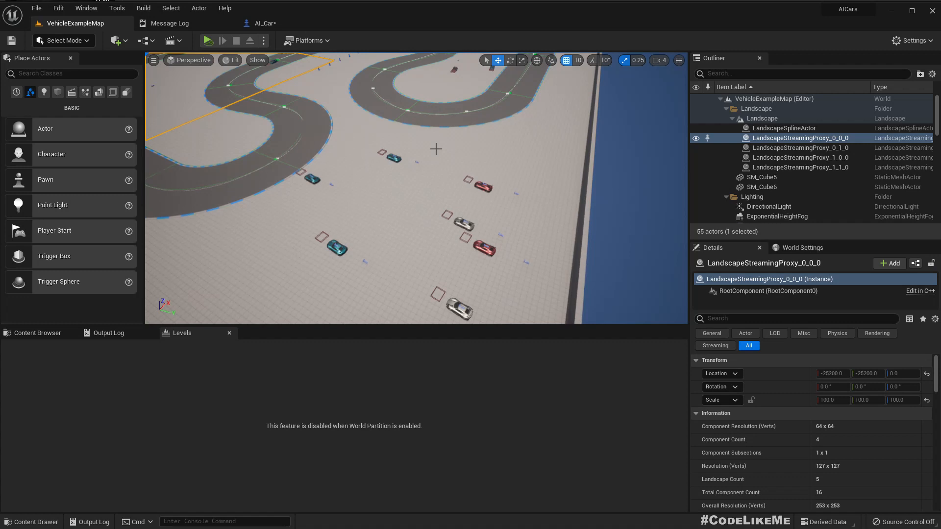
{"action": "mouse_move", "coordinate": [469, 195]}
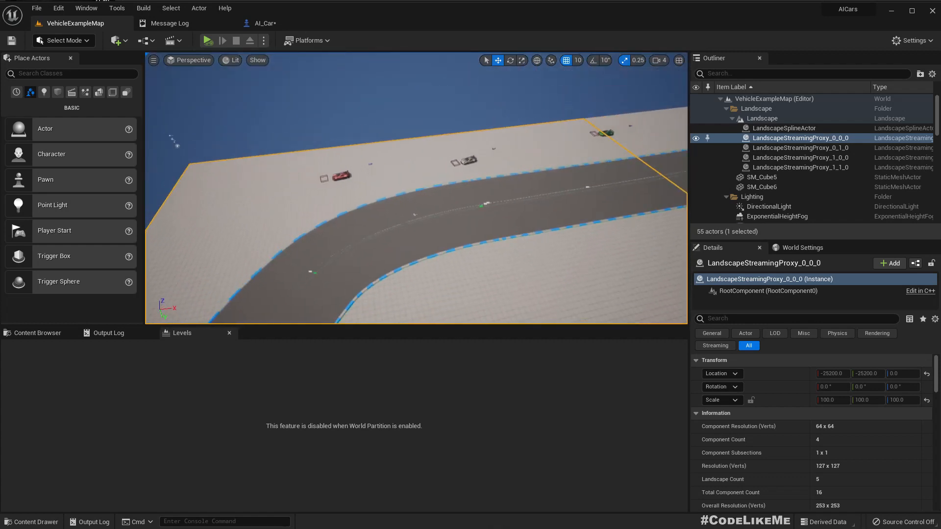
Tick Driving Forward in AI_Car's Class Defaults and compile.
{"action": "left_click", "coordinate": [264, 23]}
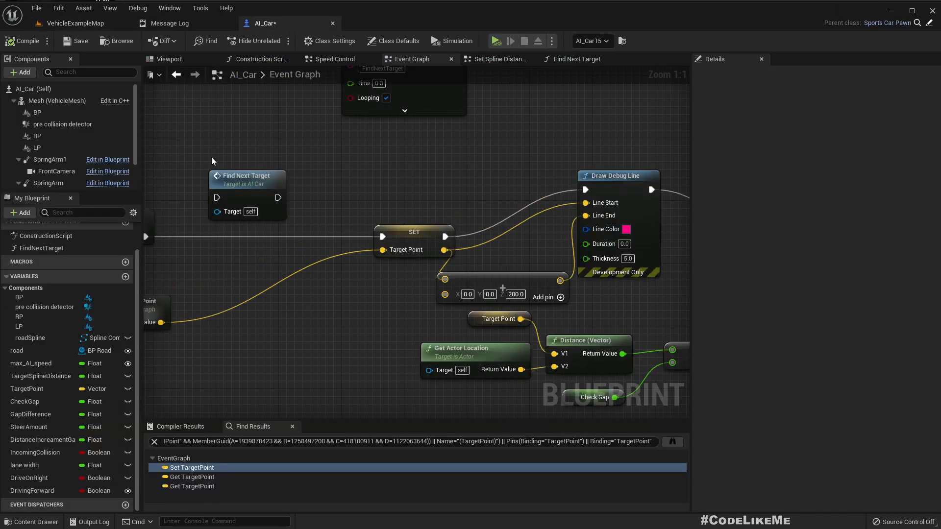
{"action": "left_click", "coordinate": [393, 41]}
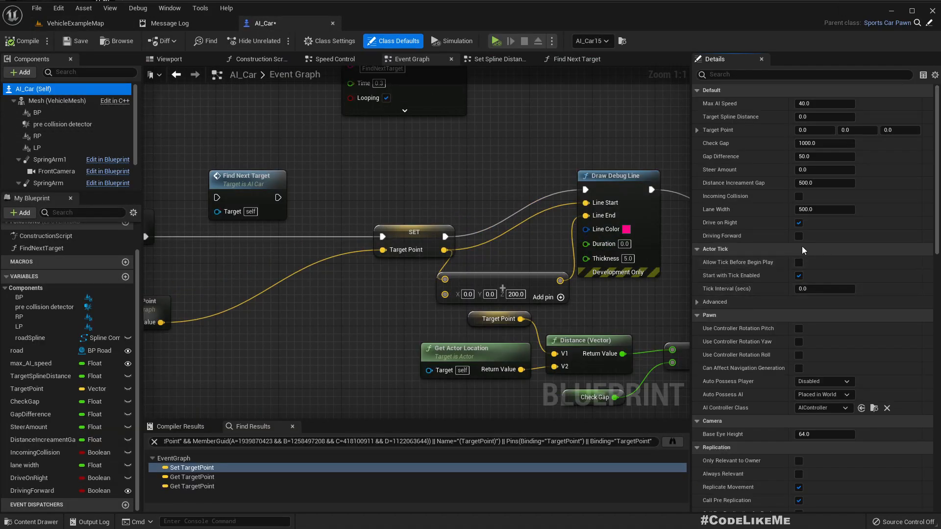
{"action": "left_click", "coordinate": [798, 235]}
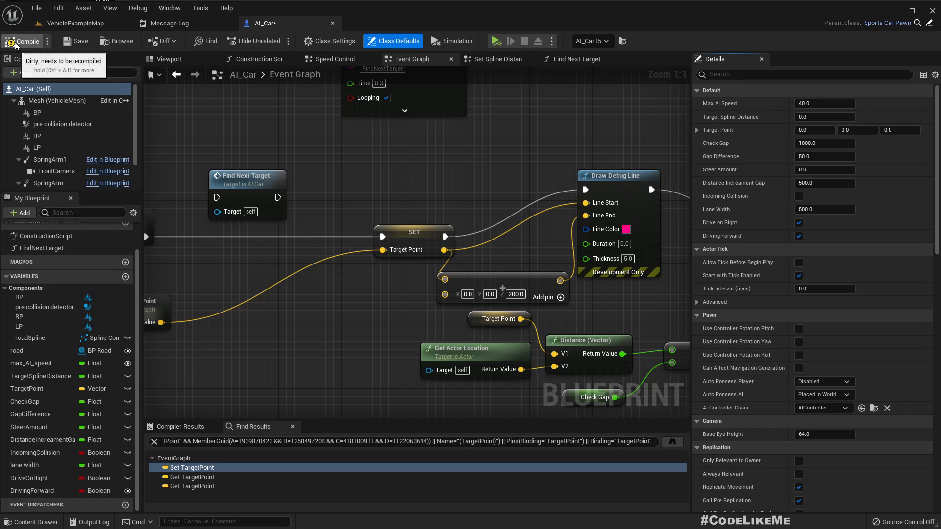
{"action": "left_click", "coordinate": [68, 23]}
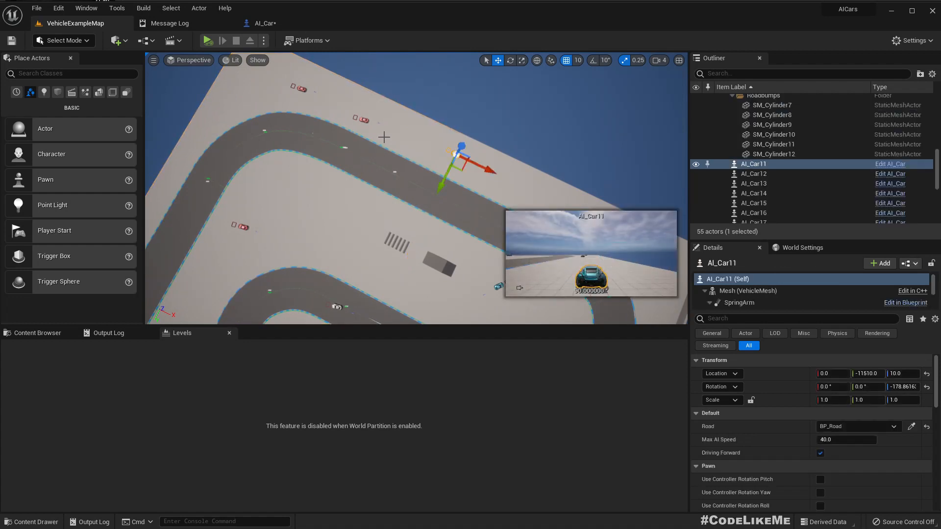
Select AI_Car11 through AI_Car13 in the Outliner and untick Driving Forward on them.
{"action": "left_click", "coordinate": [754, 174]}
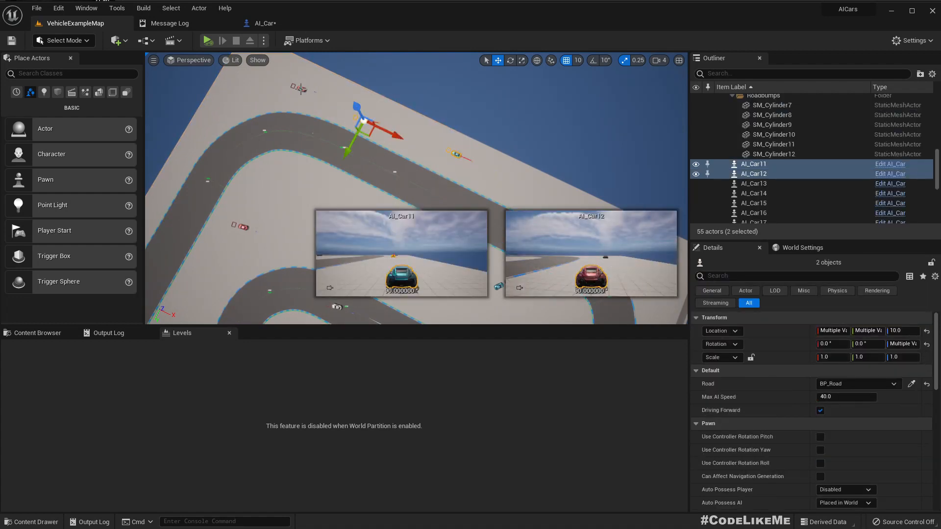
{"action": "left_click", "coordinate": [753, 183]}
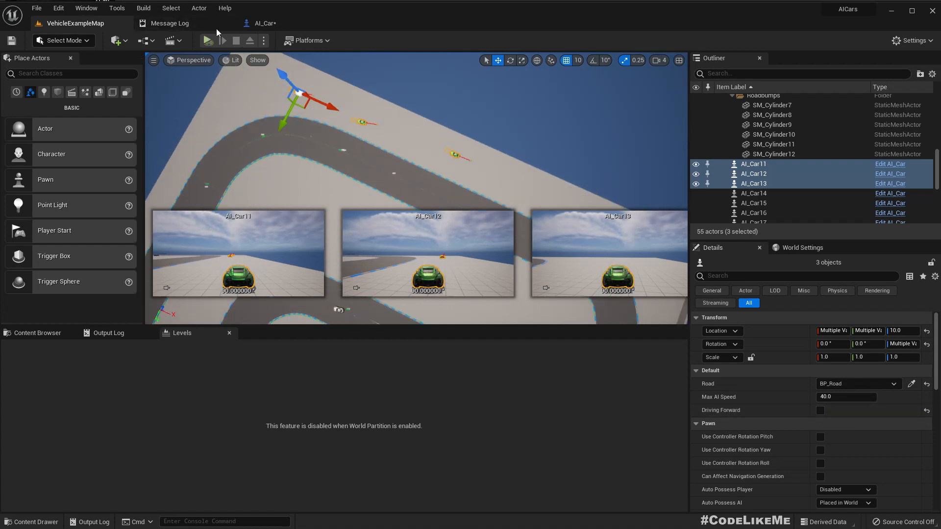
{"action": "left_click", "coordinate": [263, 23]}
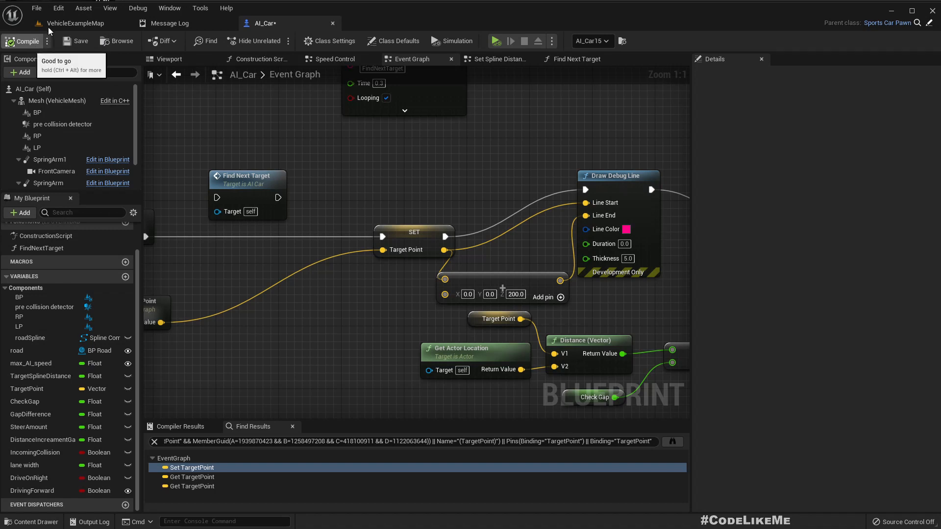
{"action": "left_click", "coordinate": [74, 23]}
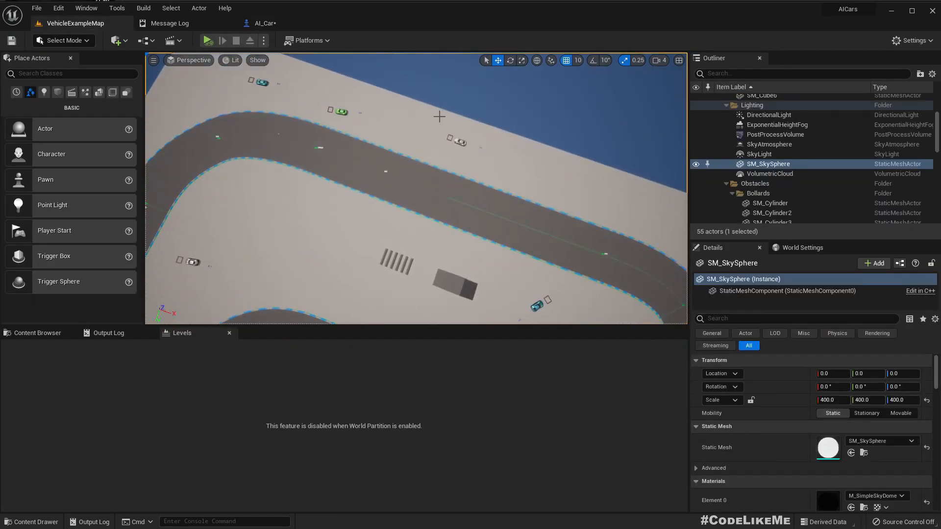
Open AI_Car's Construction Script graph where roadSpline is assigned.
{"action": "left_click", "coordinate": [263, 23]}
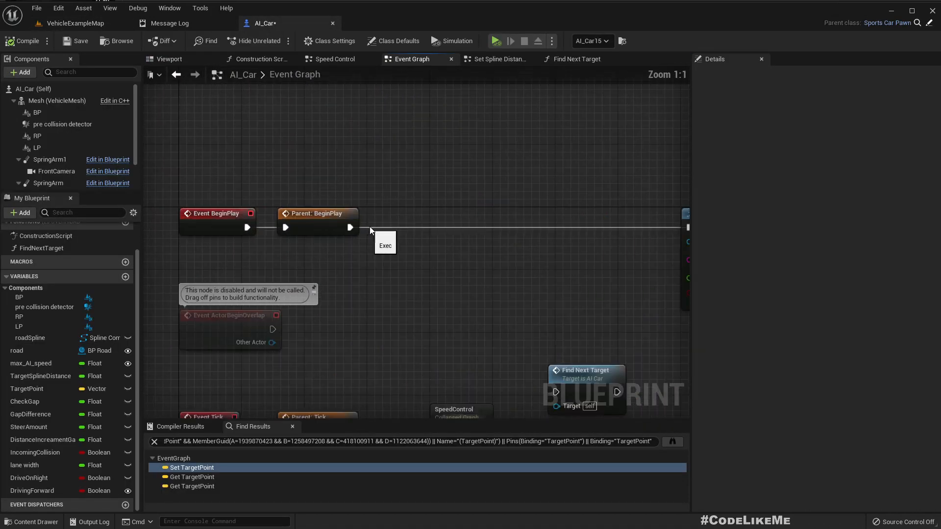
{"action": "left_click", "coordinate": [259, 59]}
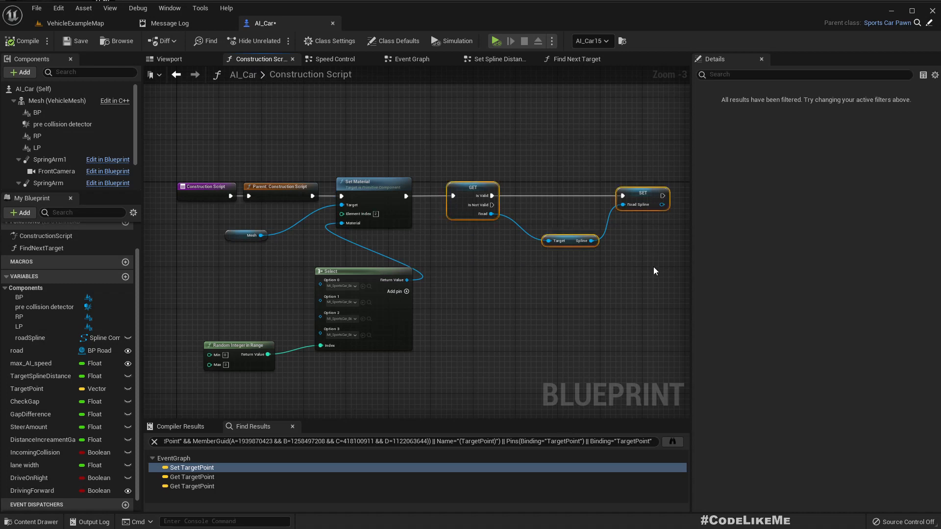
{"action": "mouse_move", "coordinate": [538, 72]}
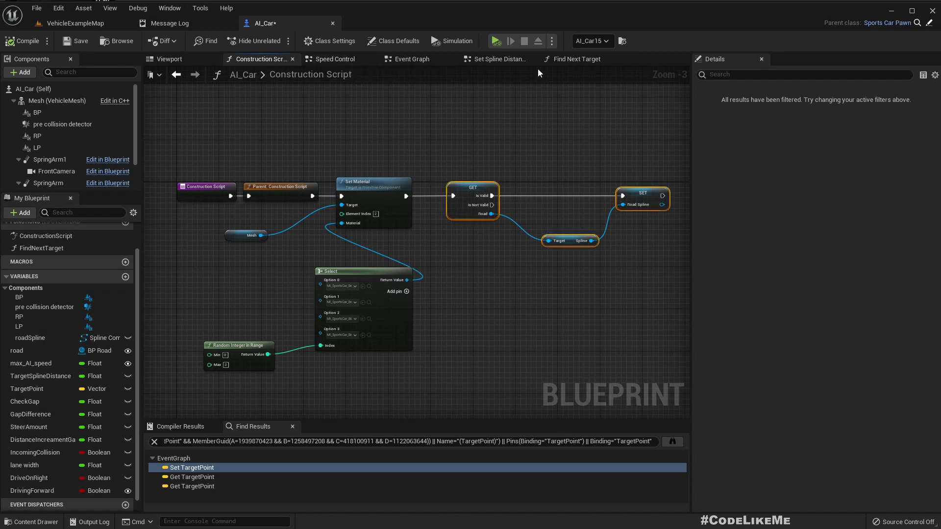
{"action": "left_click", "coordinate": [412, 59]}
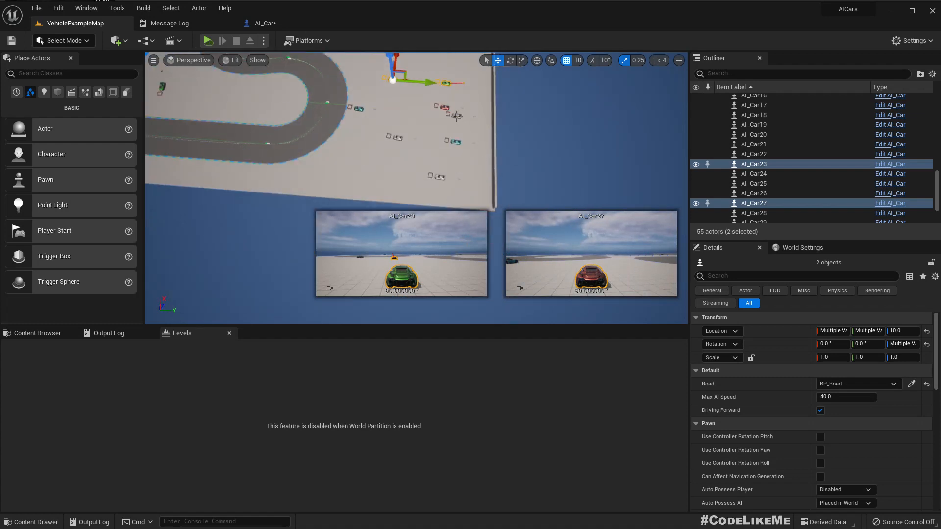
Select the landscape streaming proxy beside the road corner instead of the cars.
{"action": "left_click", "coordinate": [753, 173]}
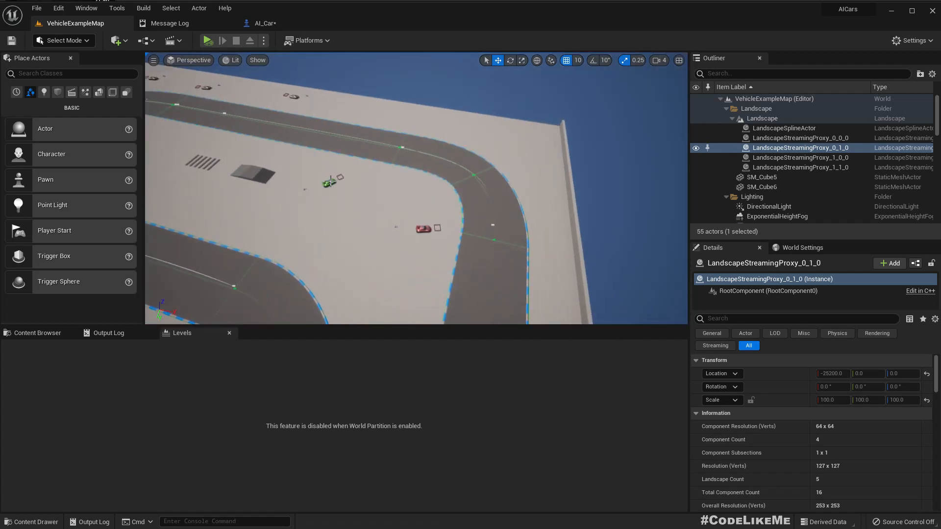
Turn off Driving Forward on AI_Car16 and play the level to watch cars loop.
{"action": "left_click", "coordinate": [330, 182]}
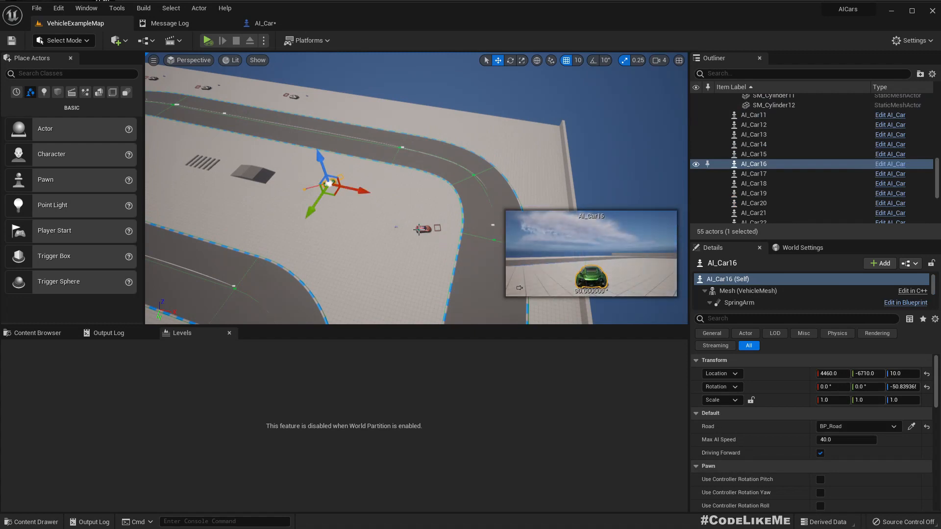
{"action": "left_click", "coordinate": [819, 452]}
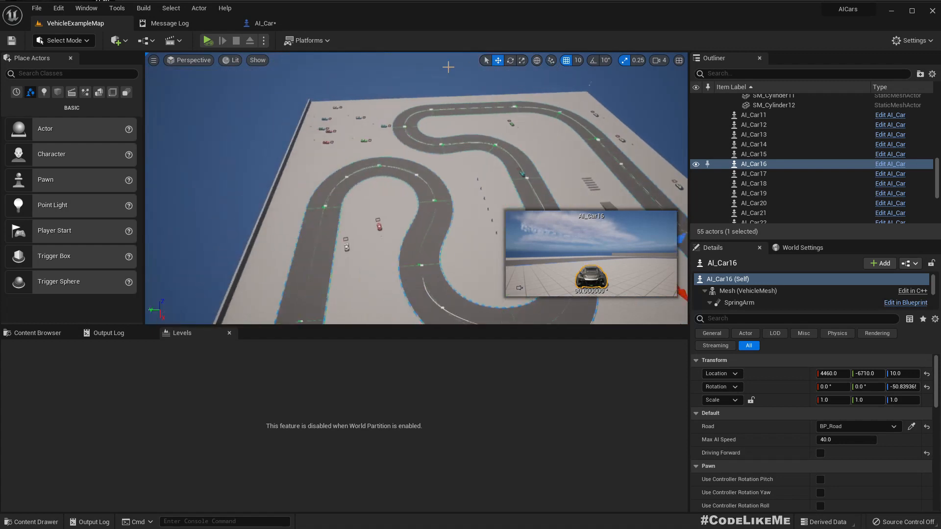
{"action": "left_click", "coordinate": [768, 163]}
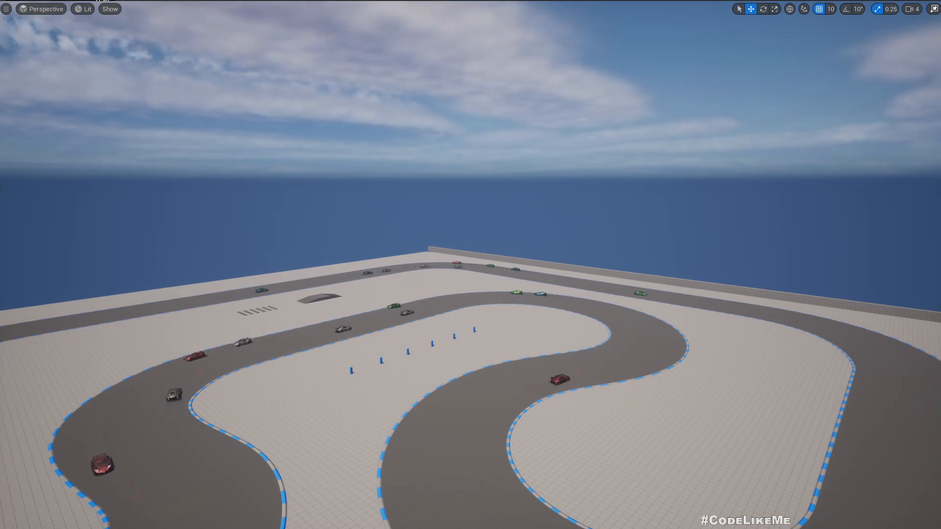
{"action": "mouse_move", "coordinate": [460, 195]}
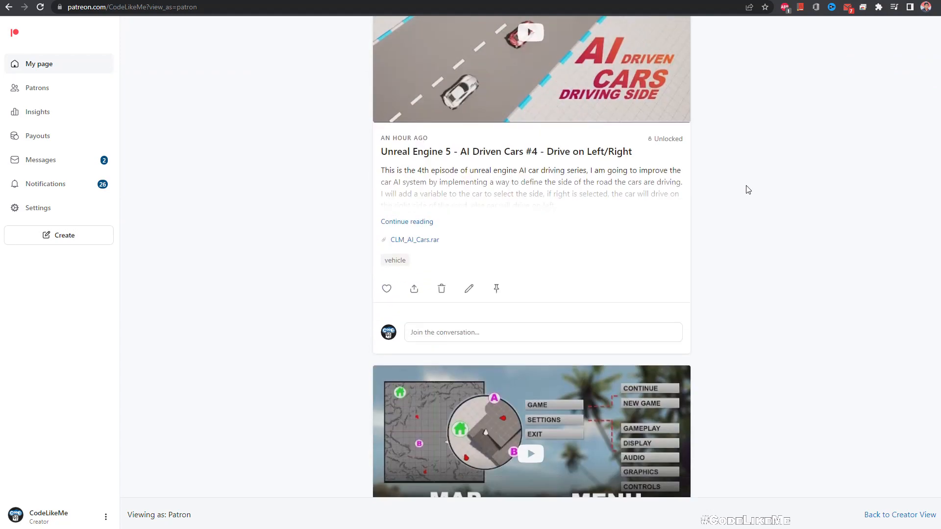
{"action": "scroll", "scroll_direction": "down", "scroll_amount": 3}
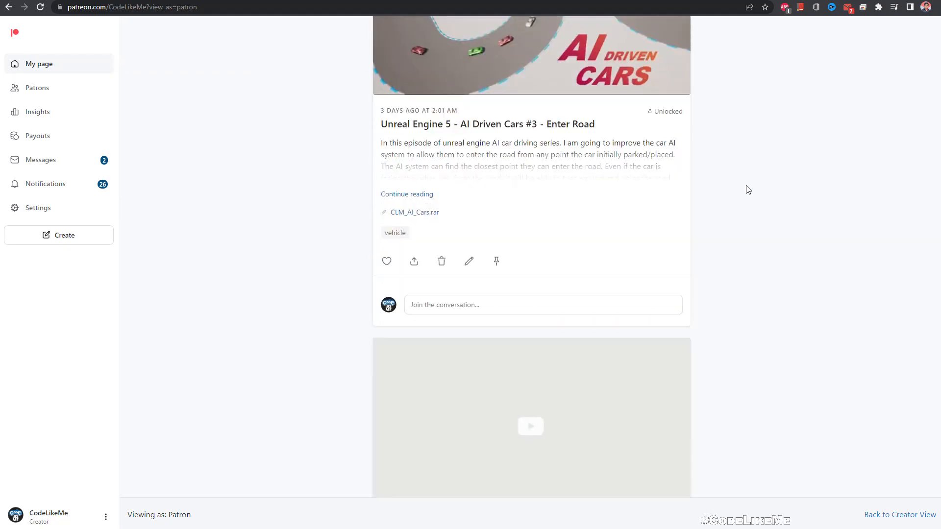
{"action": "scroll", "scroll_direction": "down", "scroll_amount": 3}
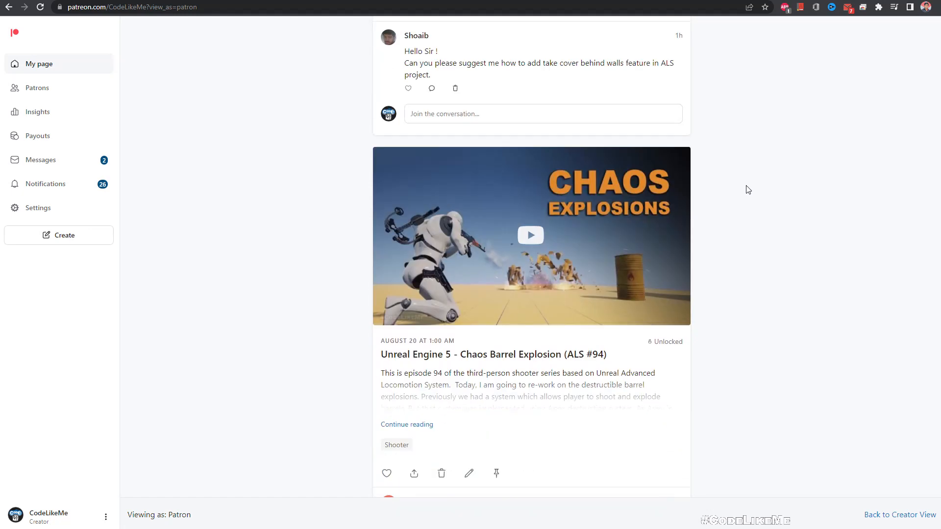
{"action": "scroll", "scroll_direction": "down", "scroll_amount": 3}
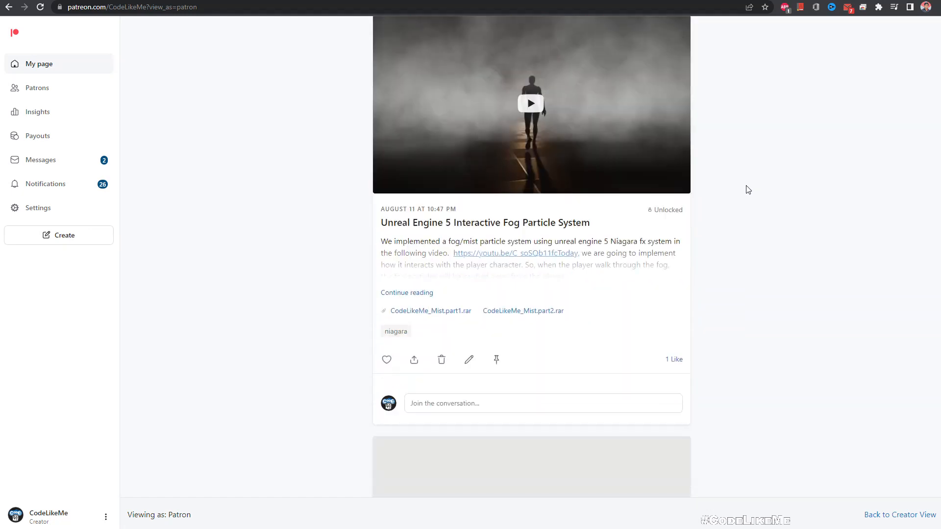
{"action": "scroll", "scroll_direction": "down", "scroll_amount": 3}
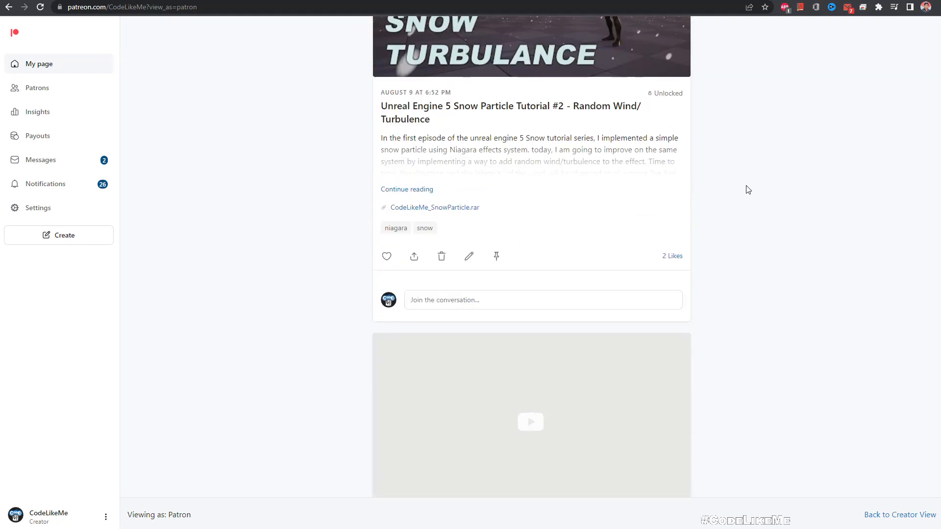